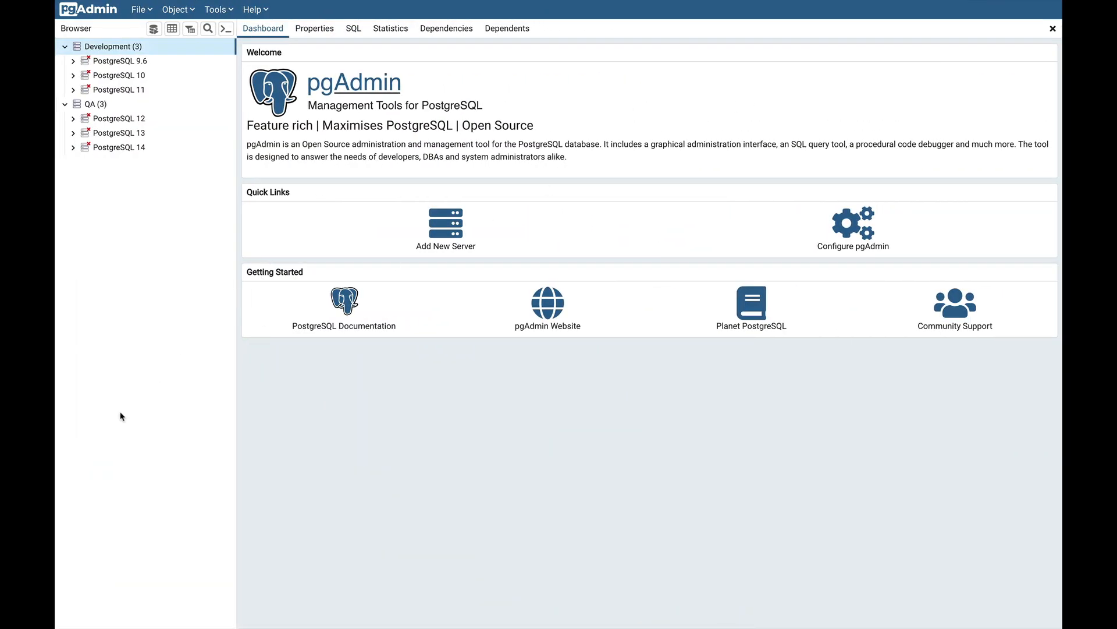
mouse_move(219, 9)
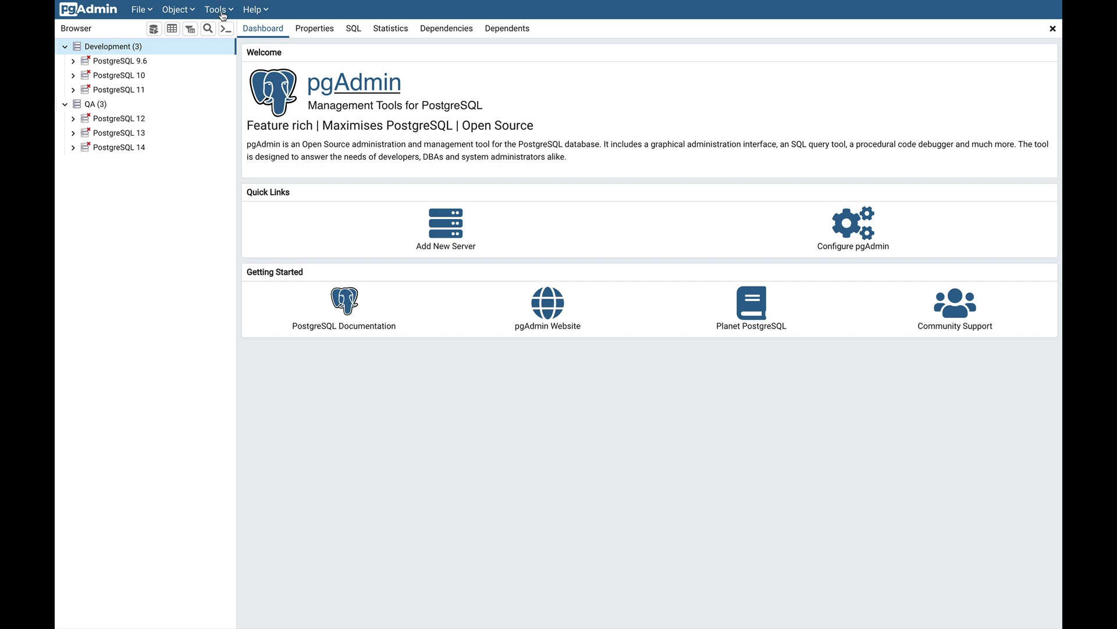
Open Tools > Import/Export Servers and switch the wizard to Export.
click(216, 9)
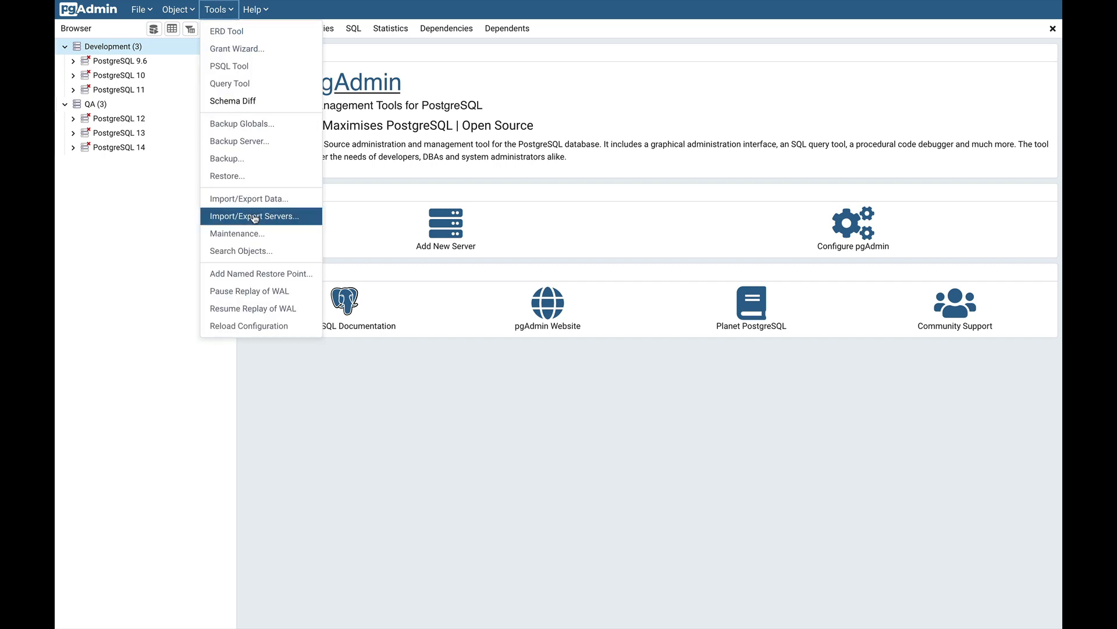
click(255, 216)
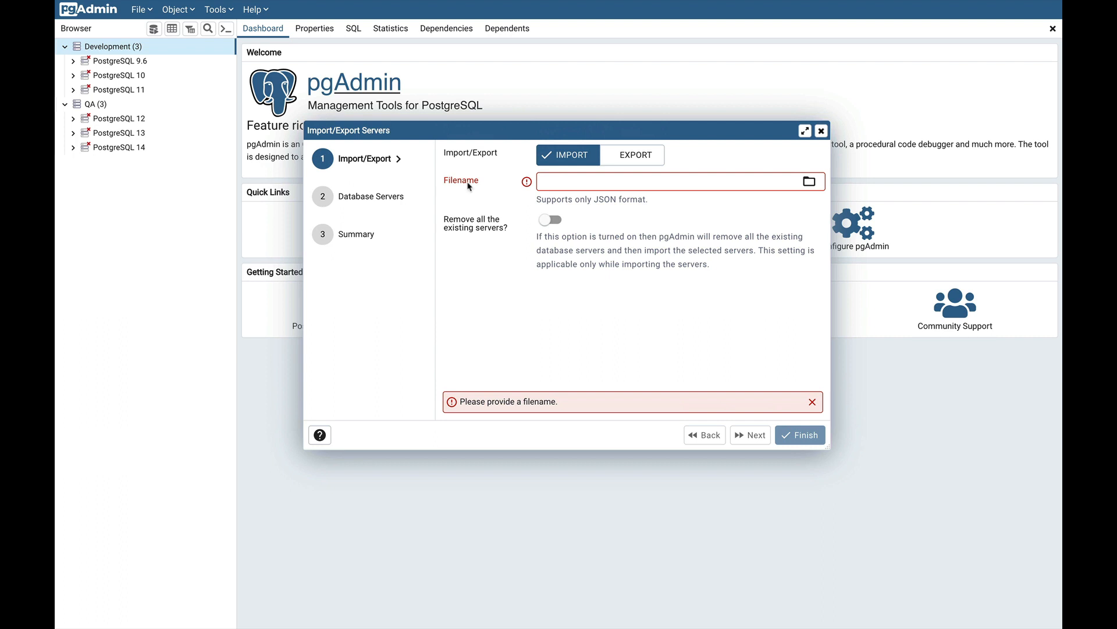
mouse_move(451, 152)
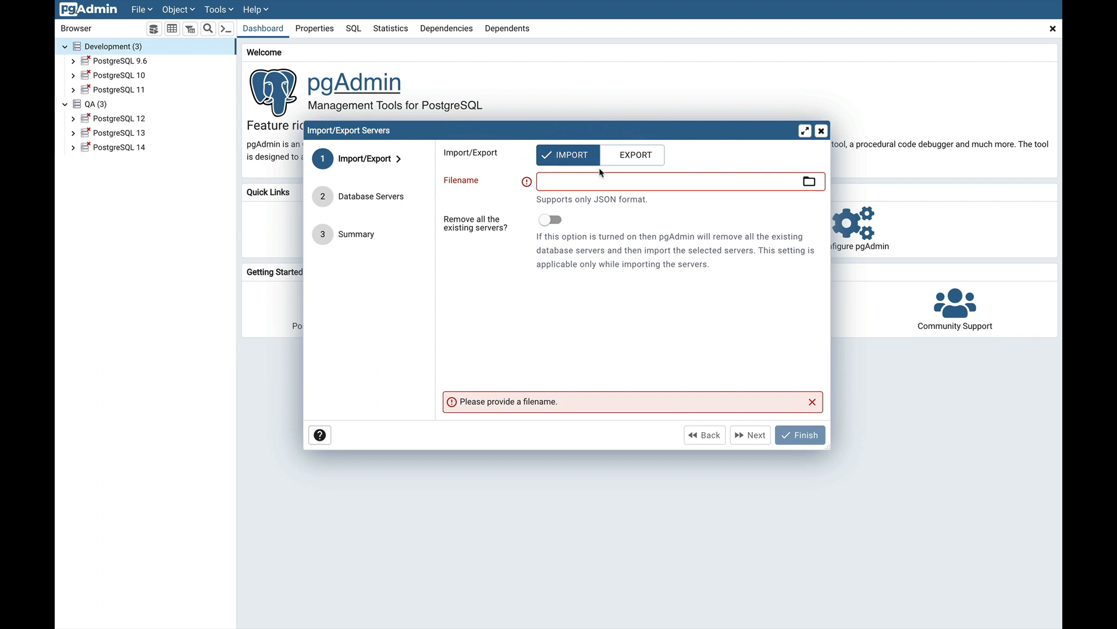
click(632, 154)
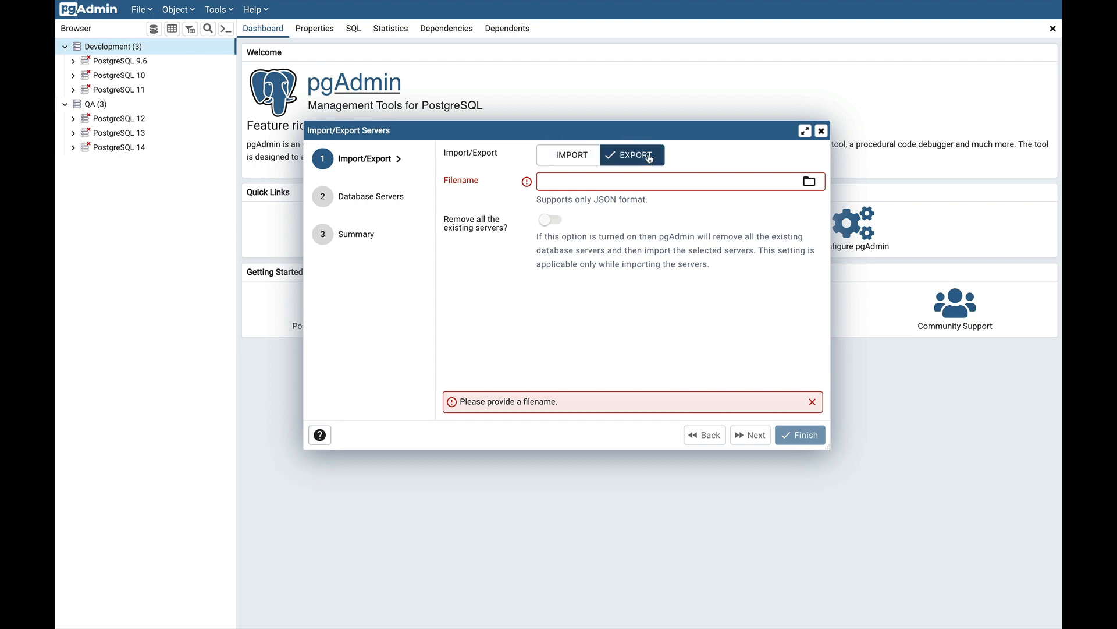
mouse_move(809, 183)
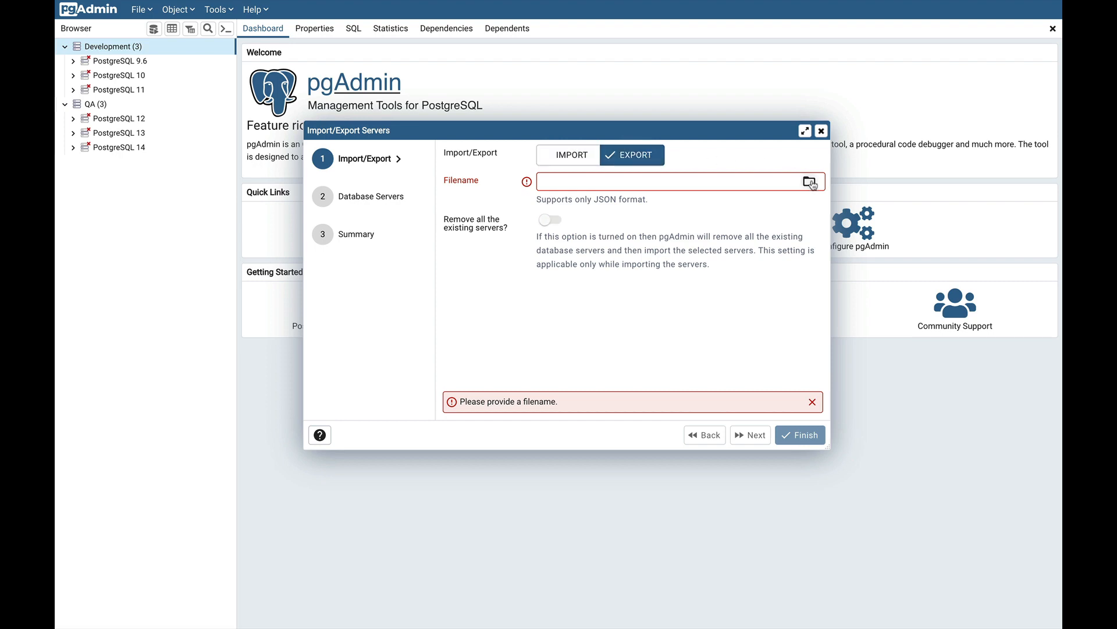
Create a new export file named expserver.json in the home folder.
click(809, 181)
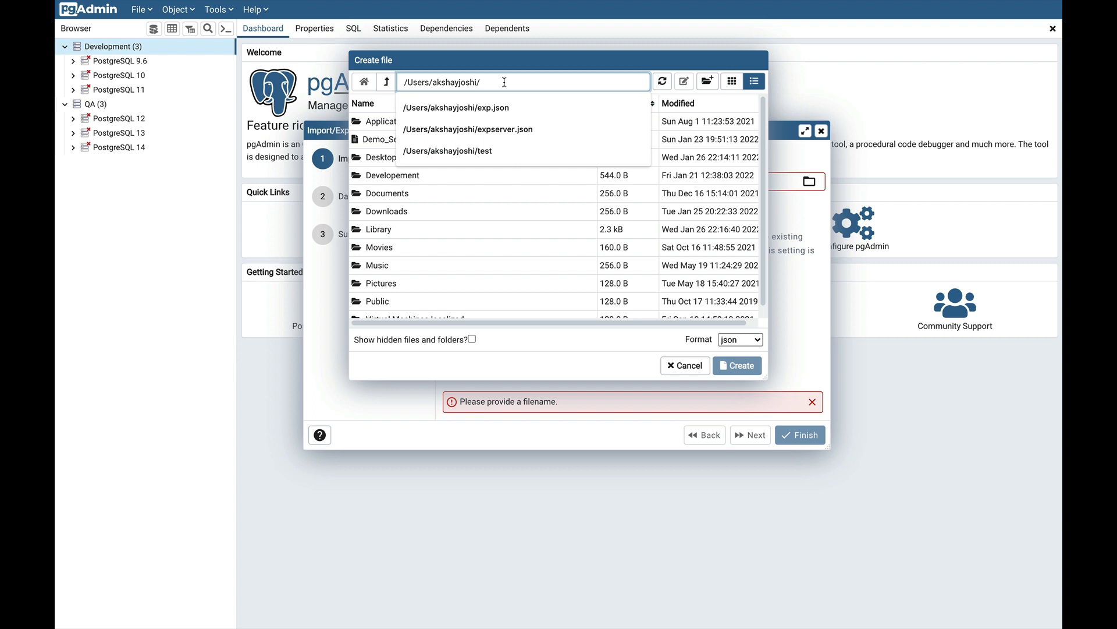
text(expserver)
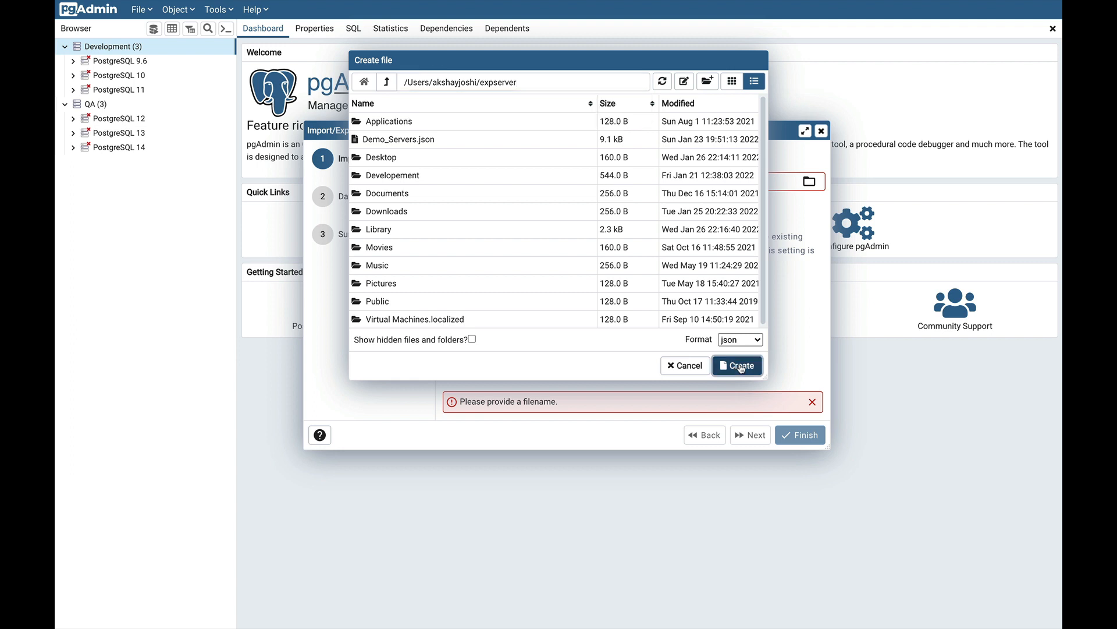
click(736, 364)
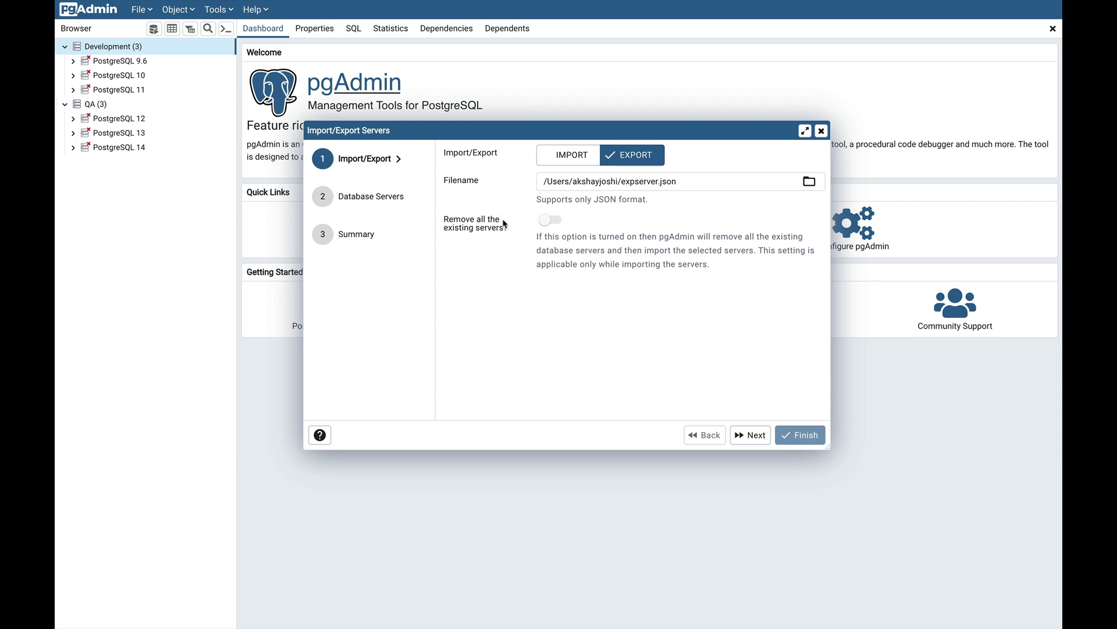
mouse_move(656, 258)
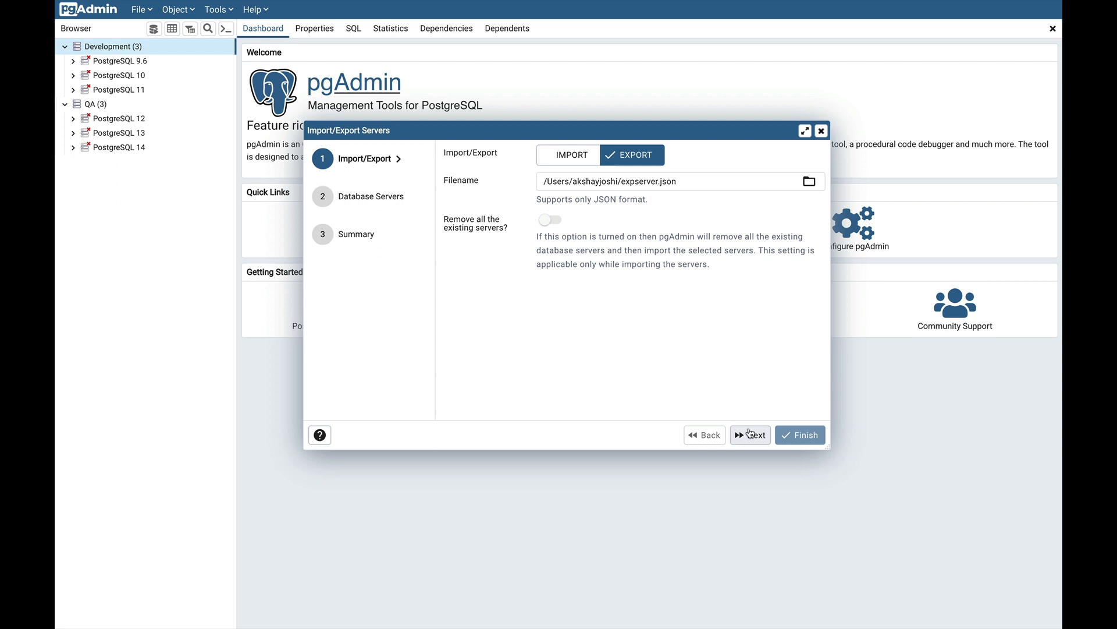
Expand the server groups and tick only PostgreSQL 10, PostgreSQL 13 and PostgreSQL 14.
click(750, 434)
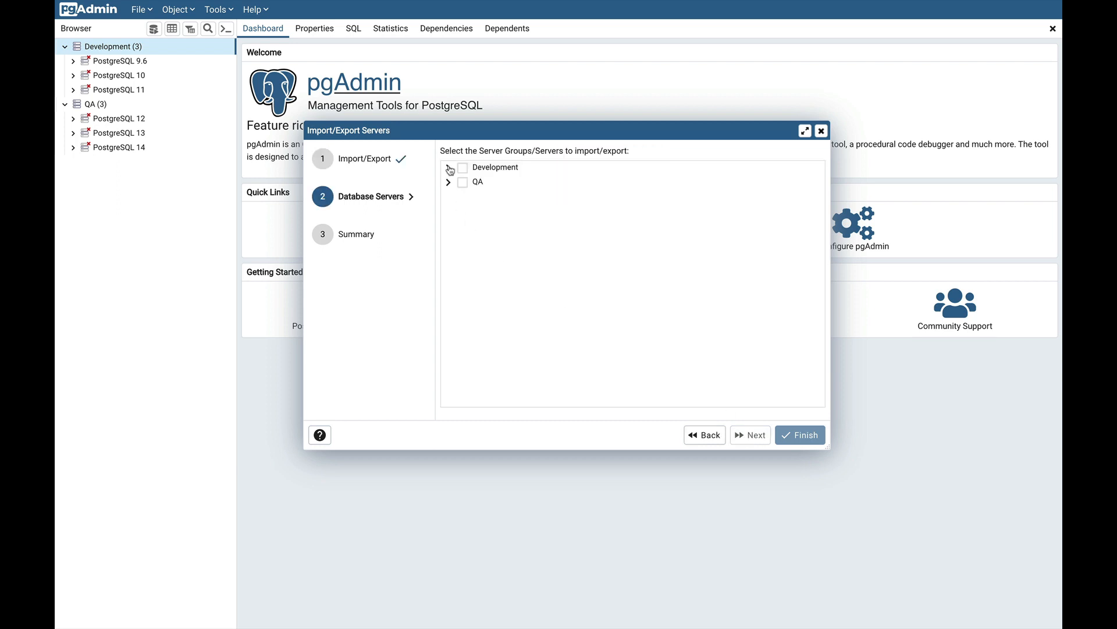
click(448, 168)
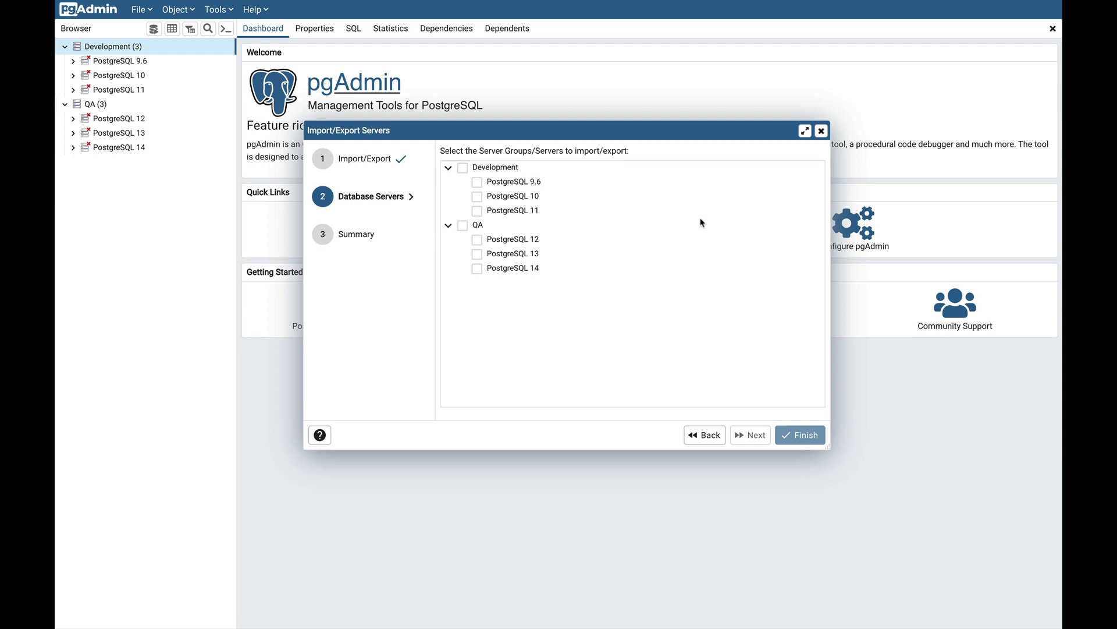
mouse_move(530, 176)
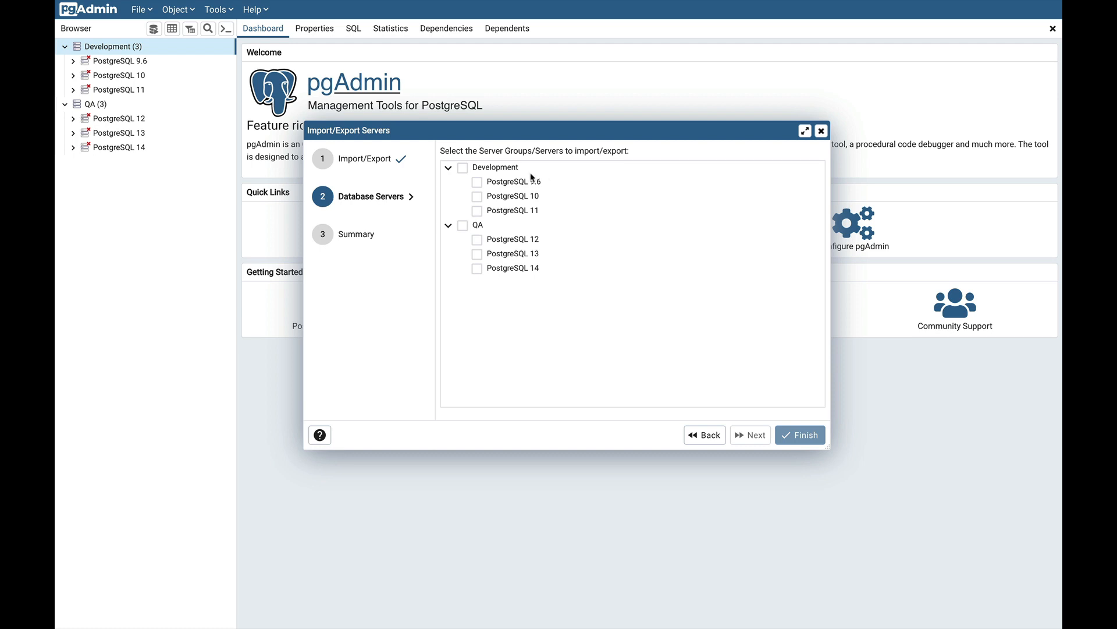
click(462, 167)
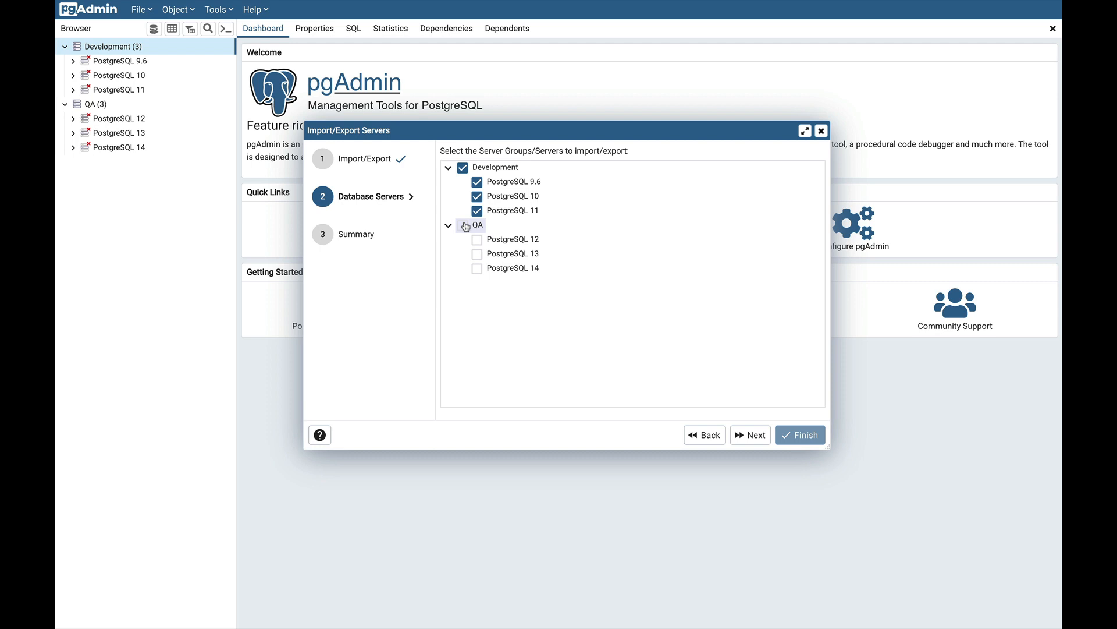
click(476, 225)
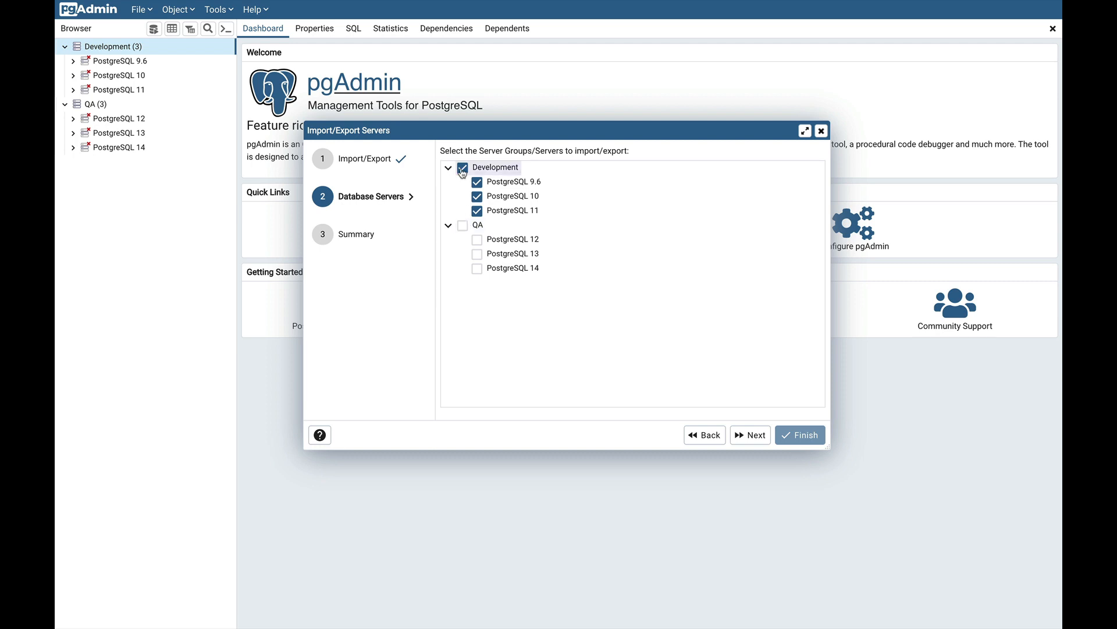
click(461, 167)
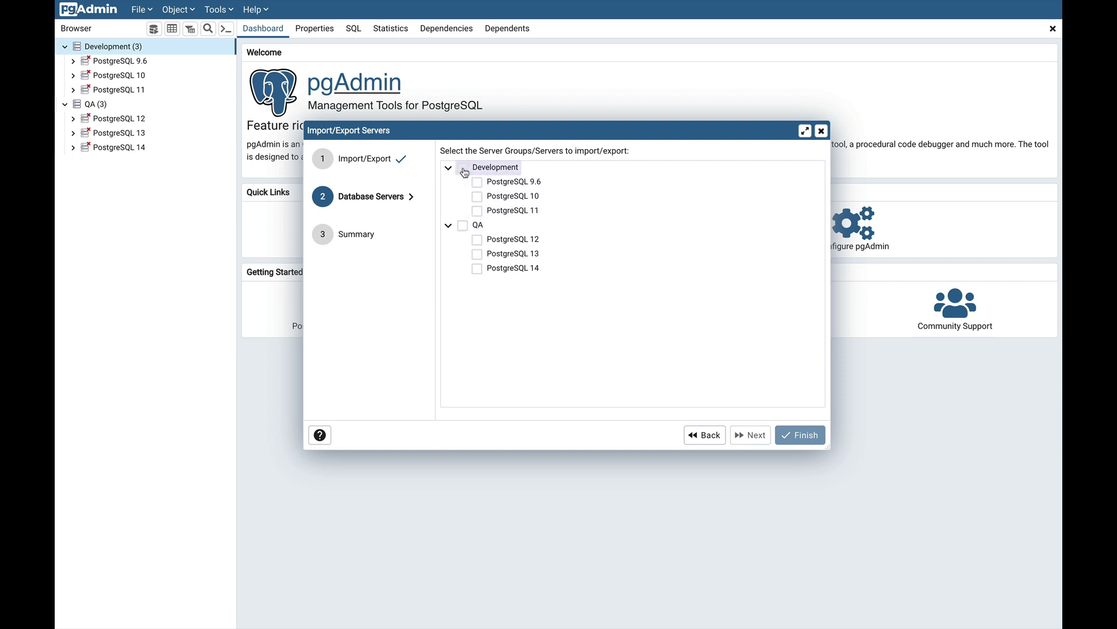
click(477, 196)
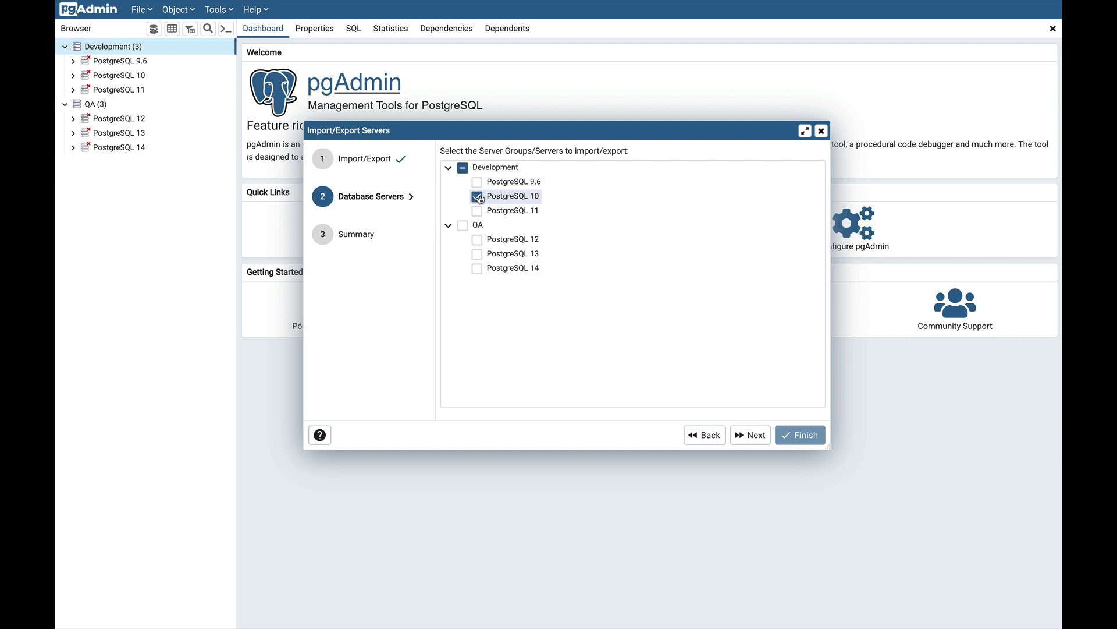
click(476, 196)
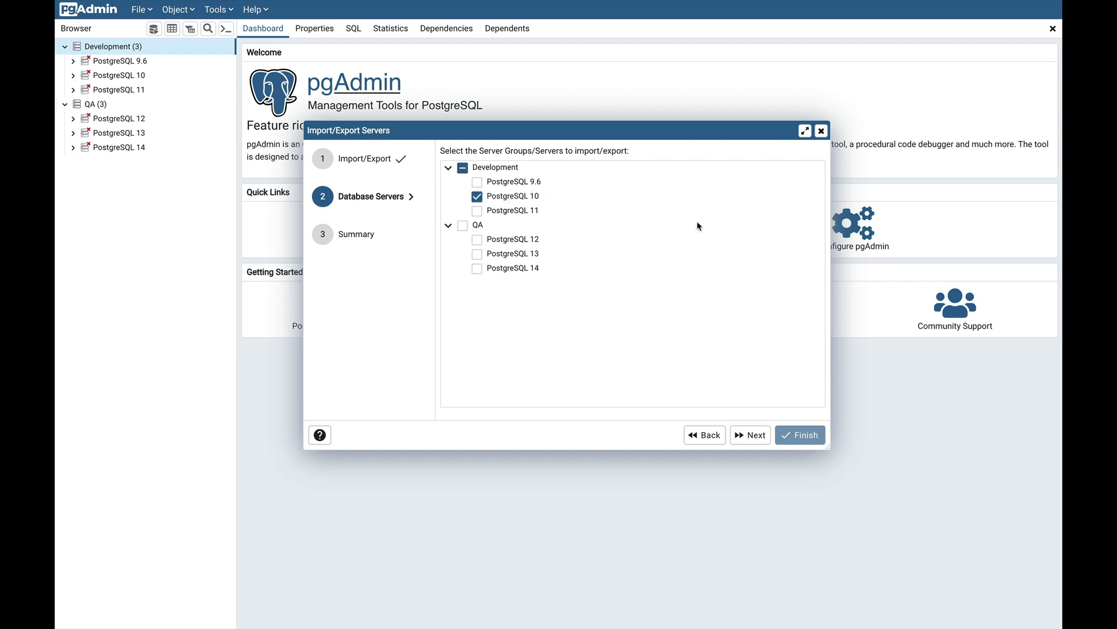
mouse_move(479, 259)
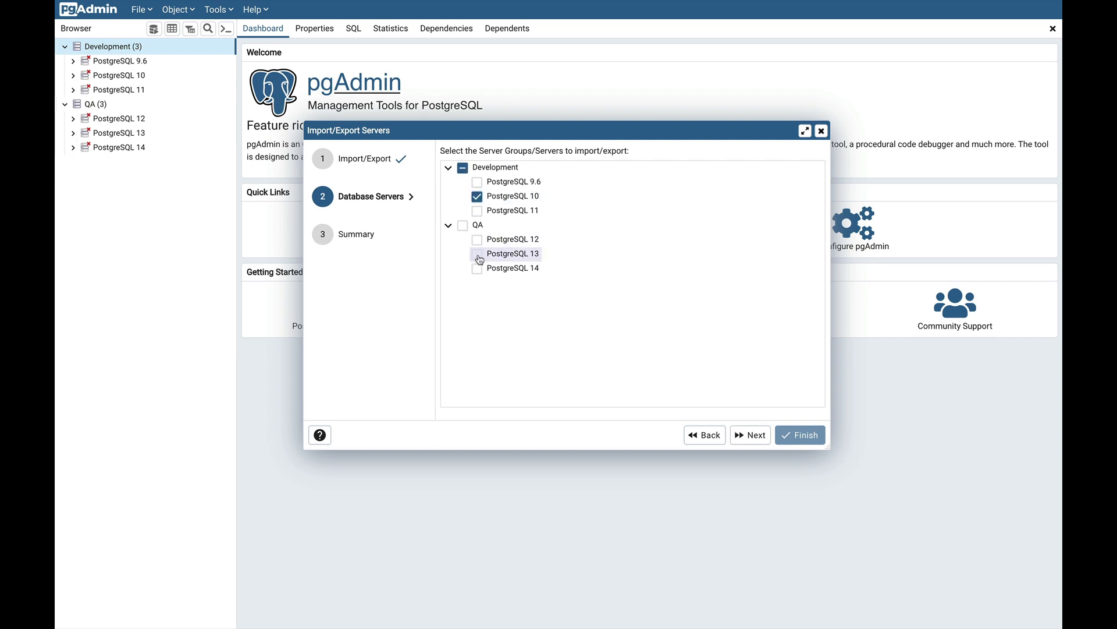
click(476, 254)
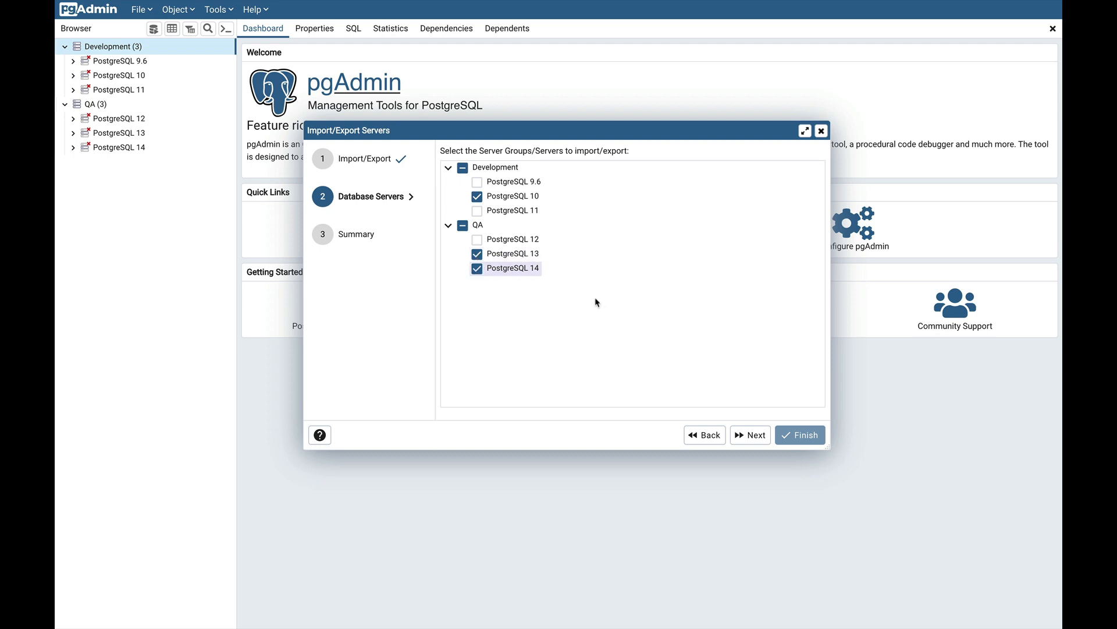
mouse_move(708, 316)
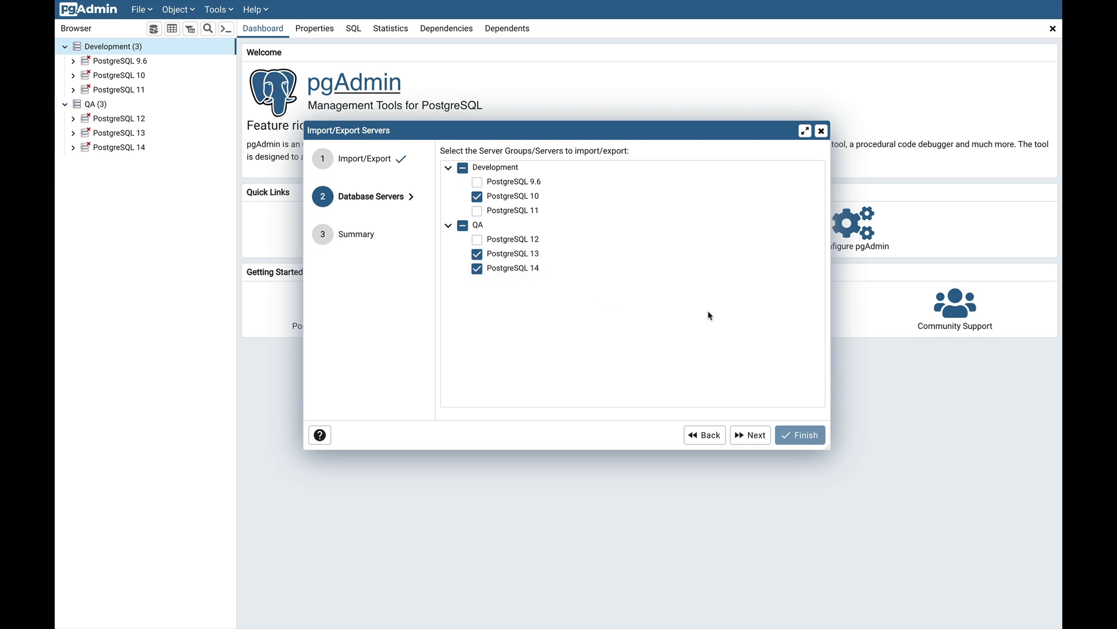
mouse_move(750, 435)
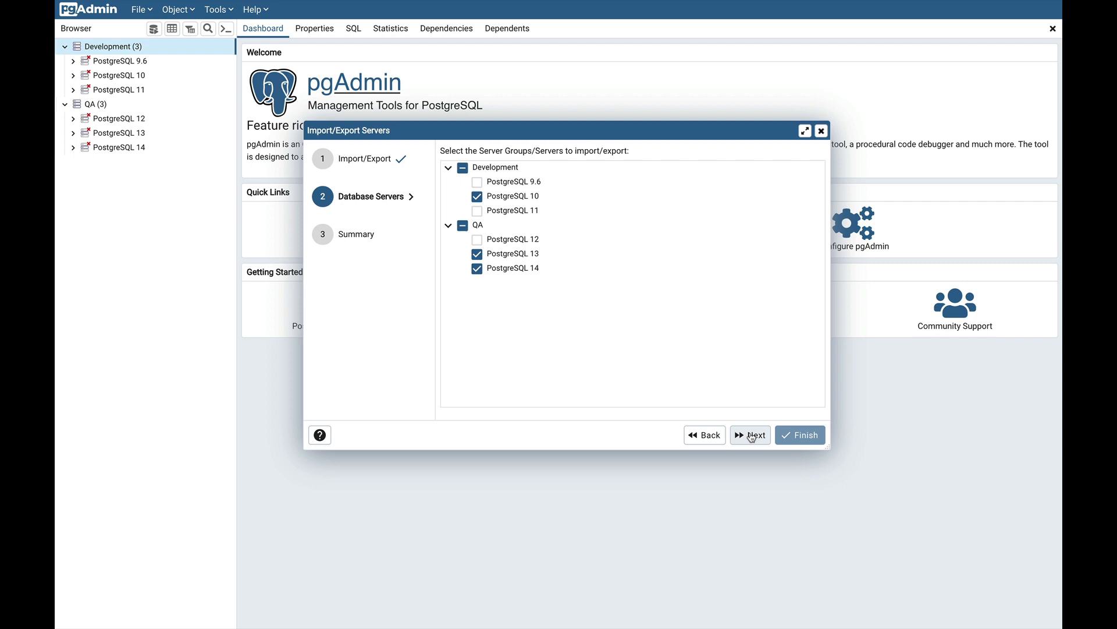
Finish exporting PostgreSQL 10, 13 and 14 and dismiss the success message.
click(750, 435)
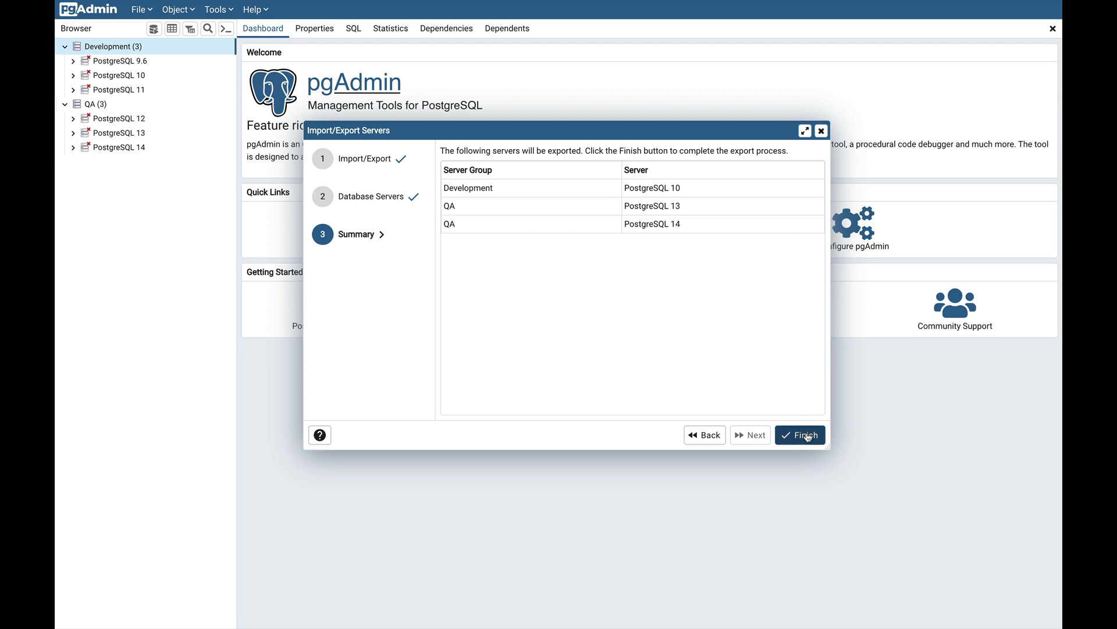
click(800, 435)
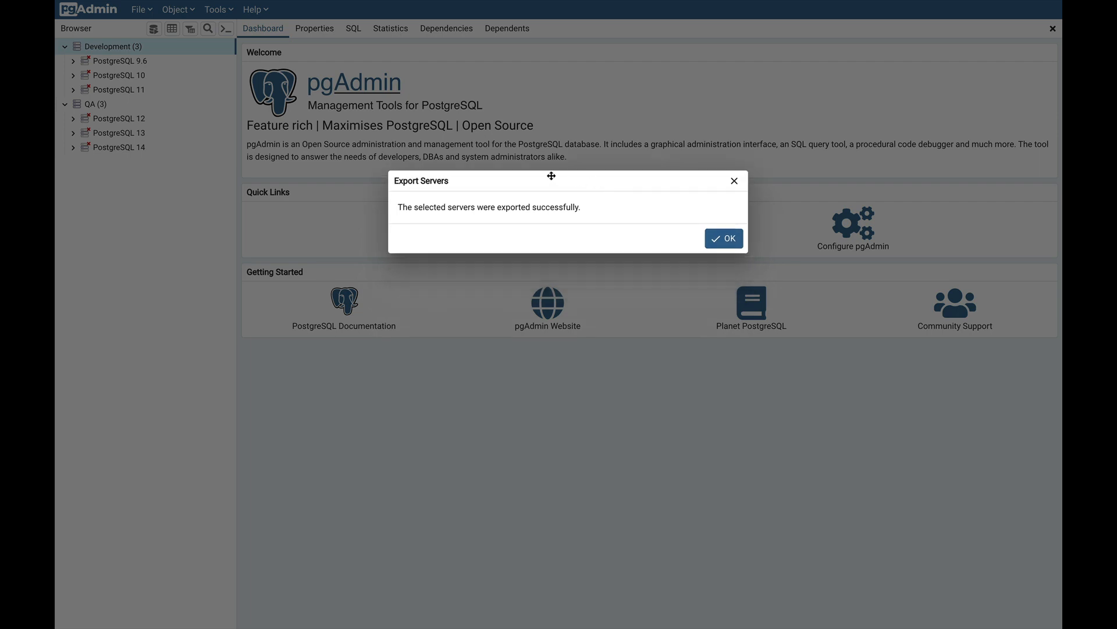
mouse_move(680, 218)
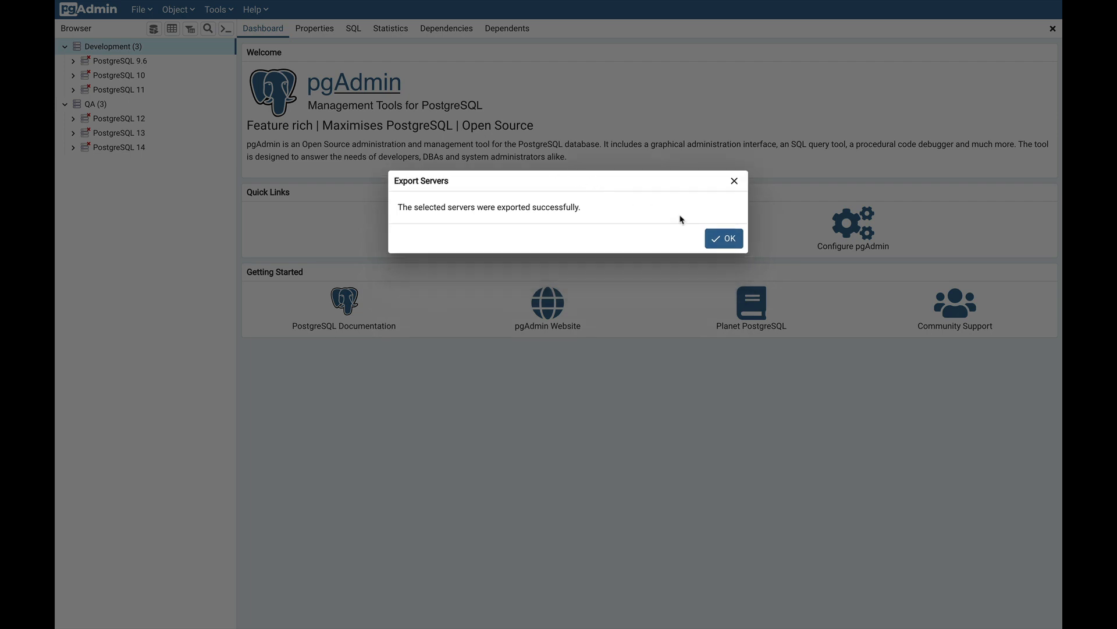
click(723, 238)
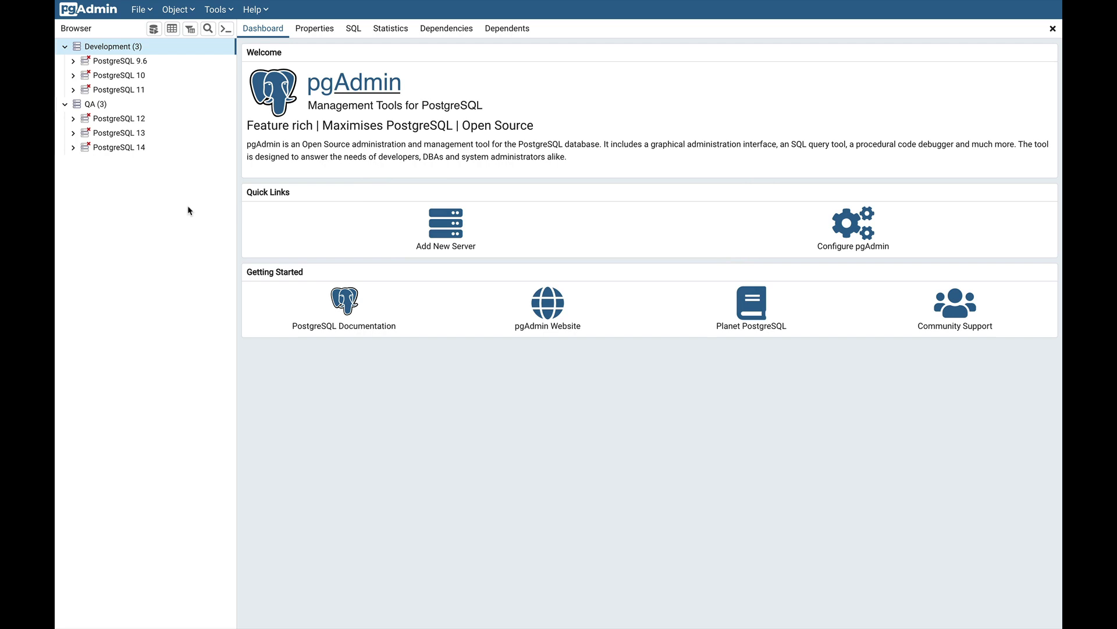
mouse_move(636, 77)
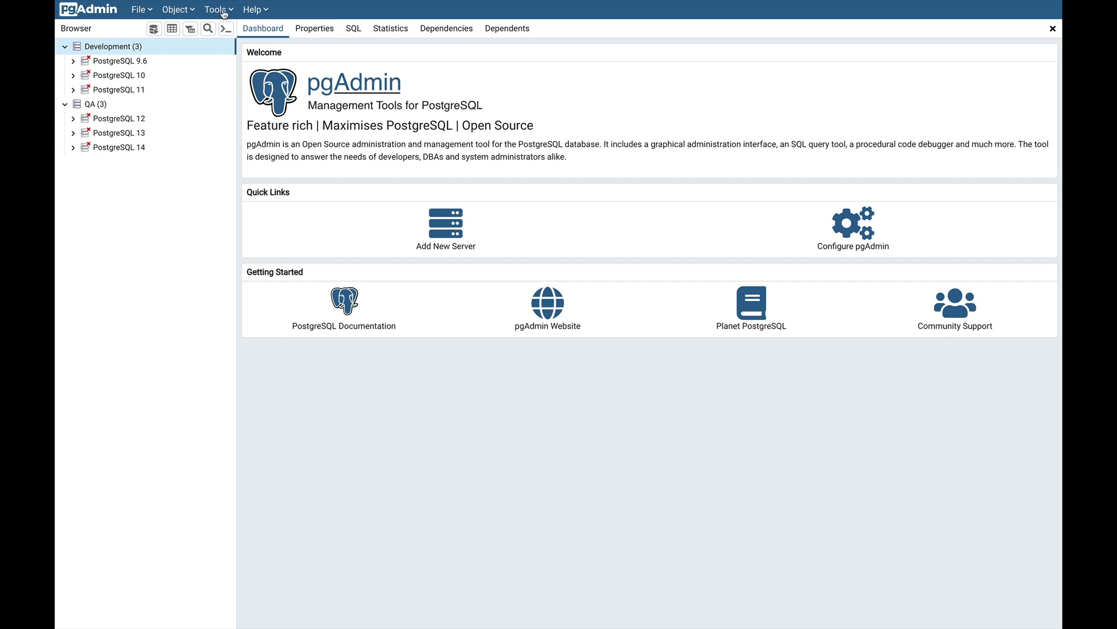
Reopen Import/Export Servers, load expserver.json, and expand the QA group to list servers.
click(218, 9)
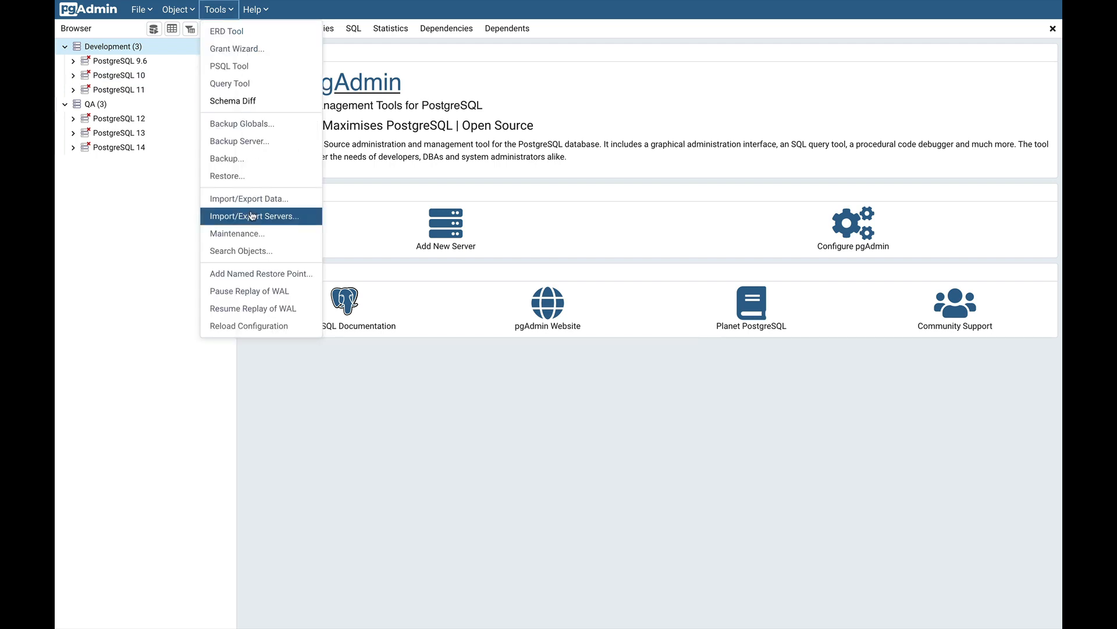
click(255, 216)
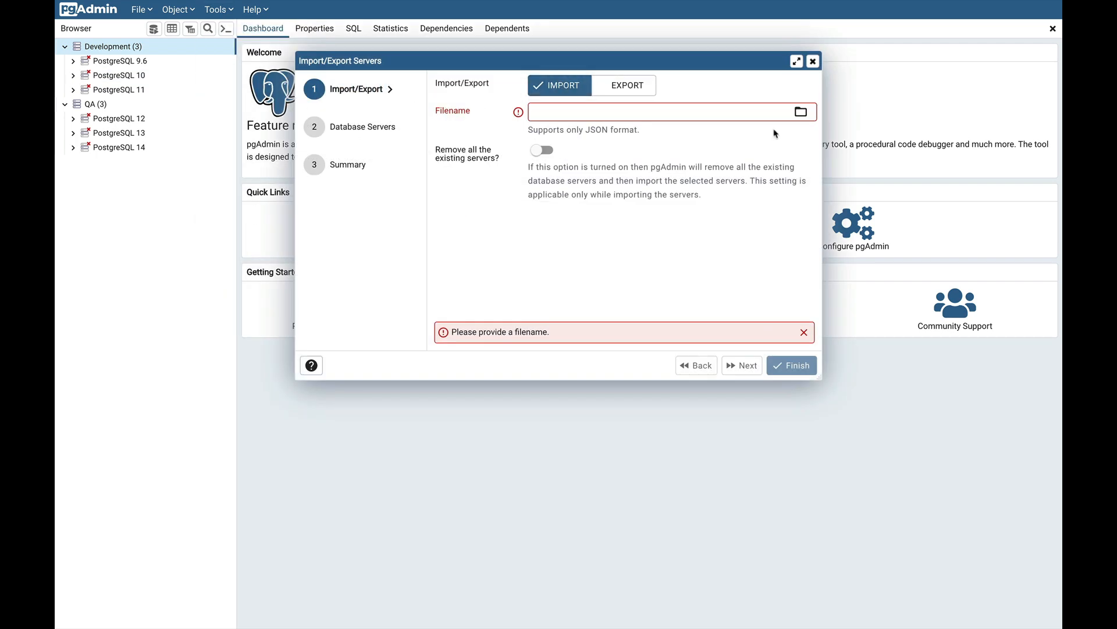
click(801, 111)
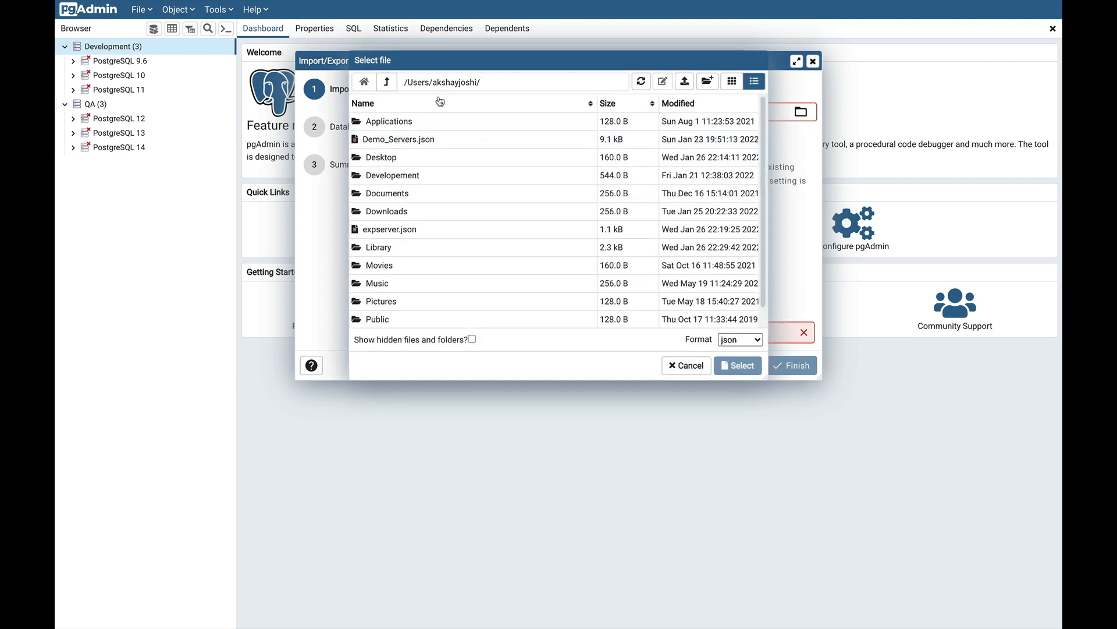
click(389, 228)
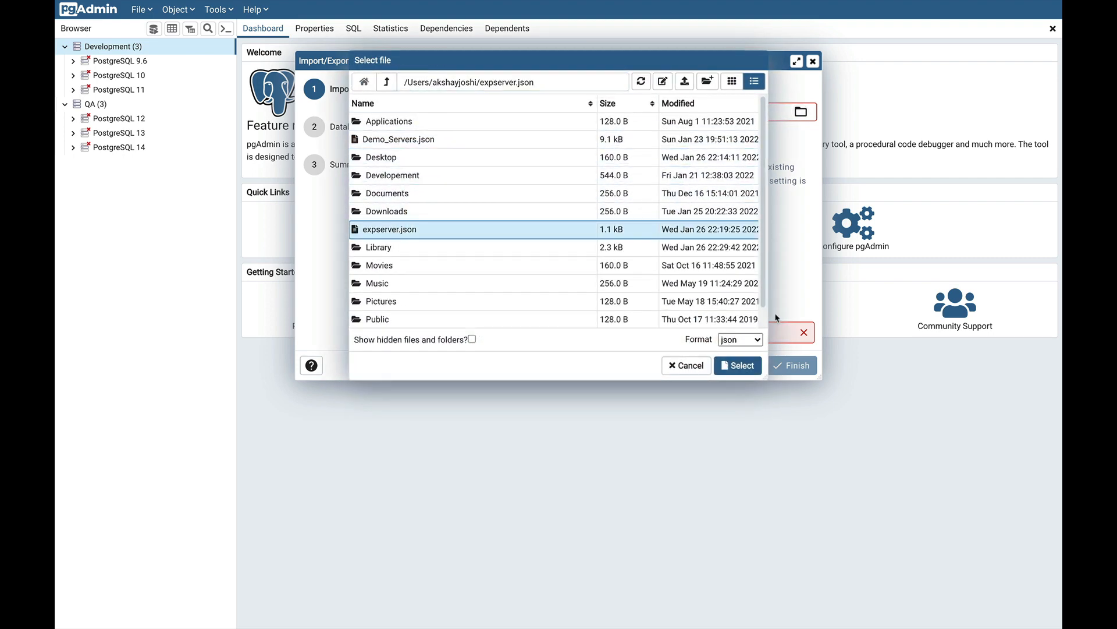
click(737, 365)
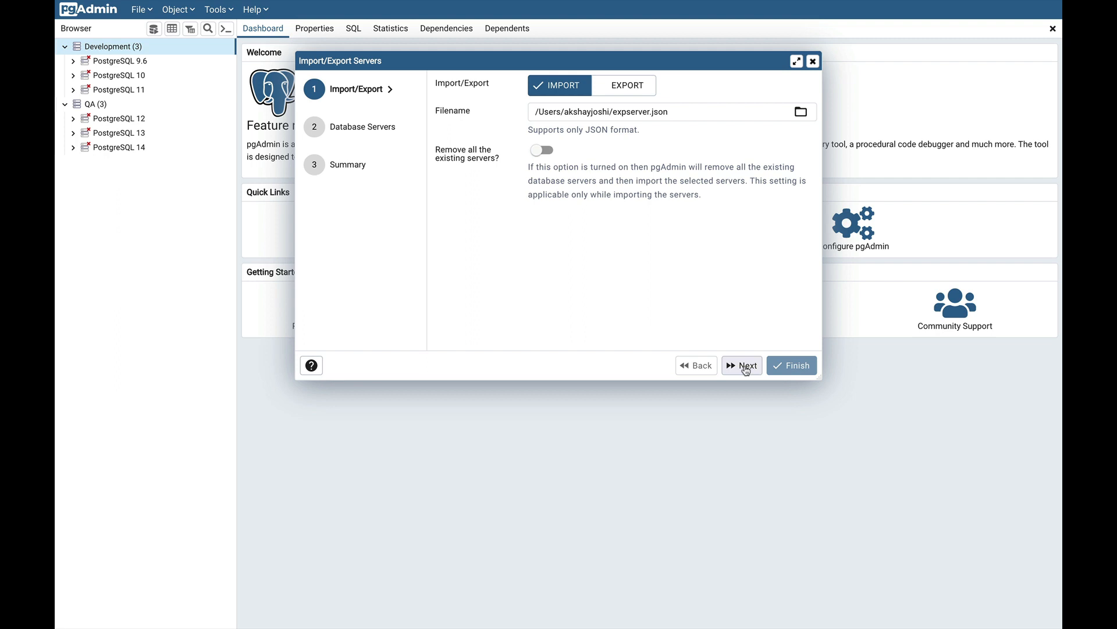
click(741, 365)
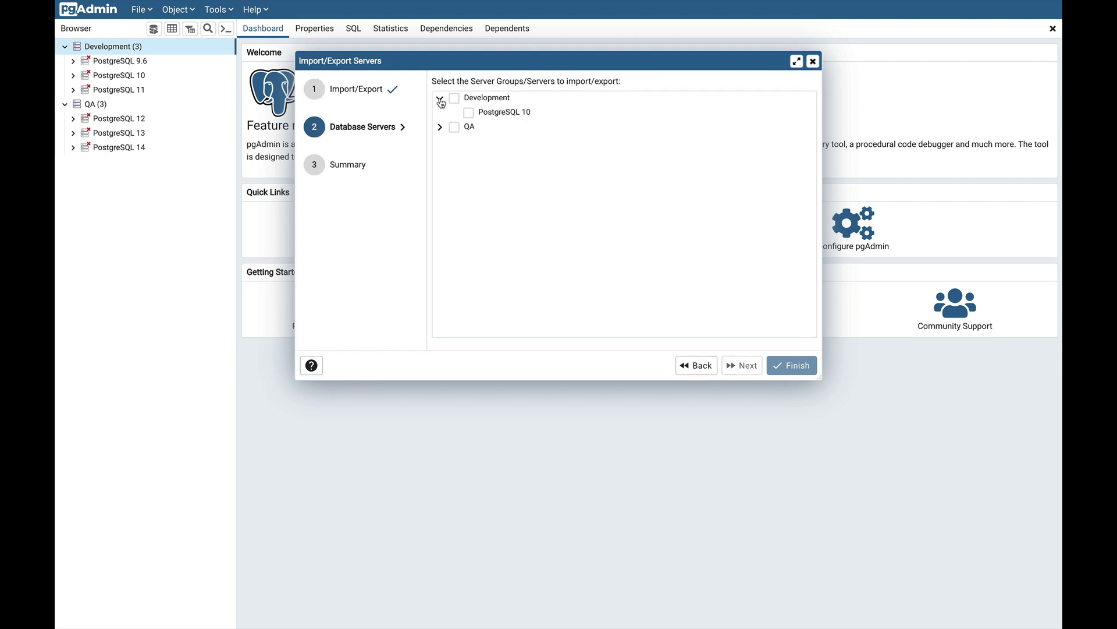
click(440, 127)
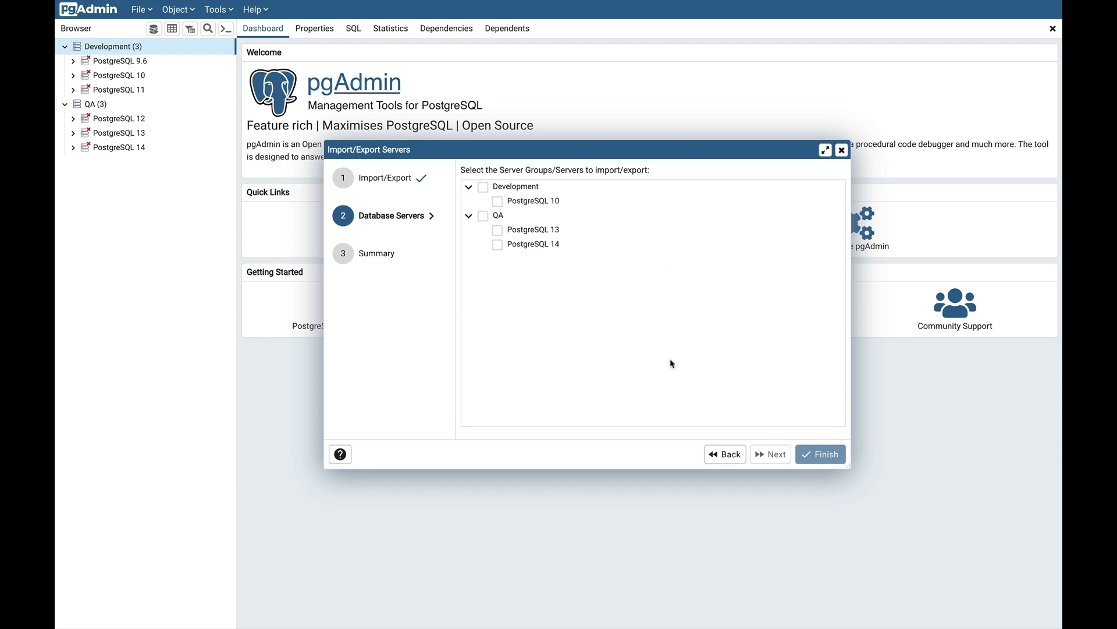
mouse_move(670, 291)
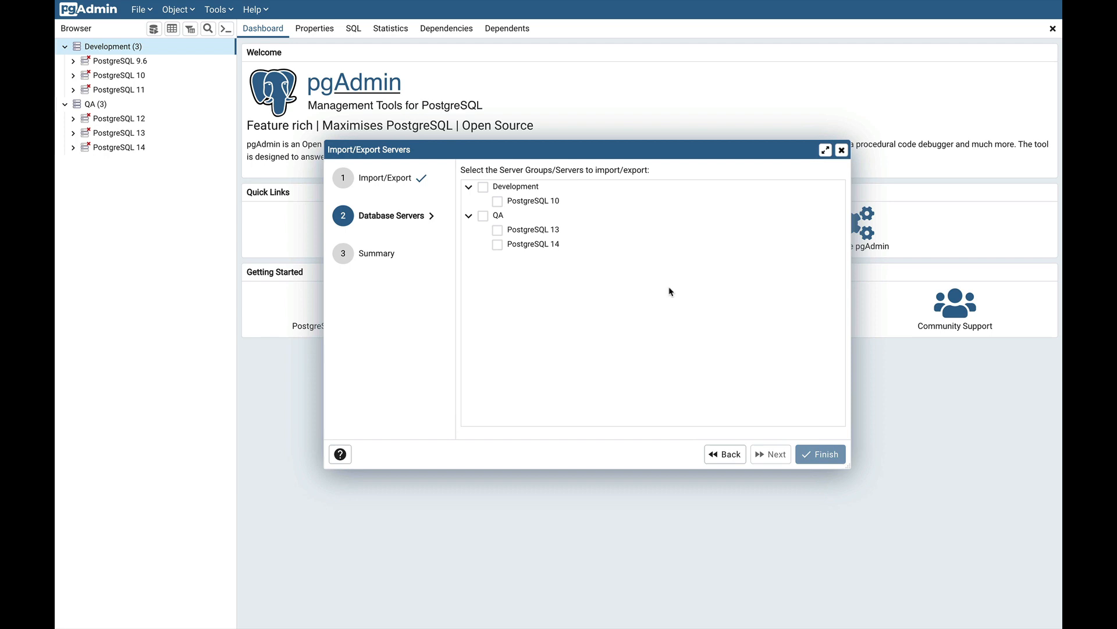
mouse_move(738, 266)
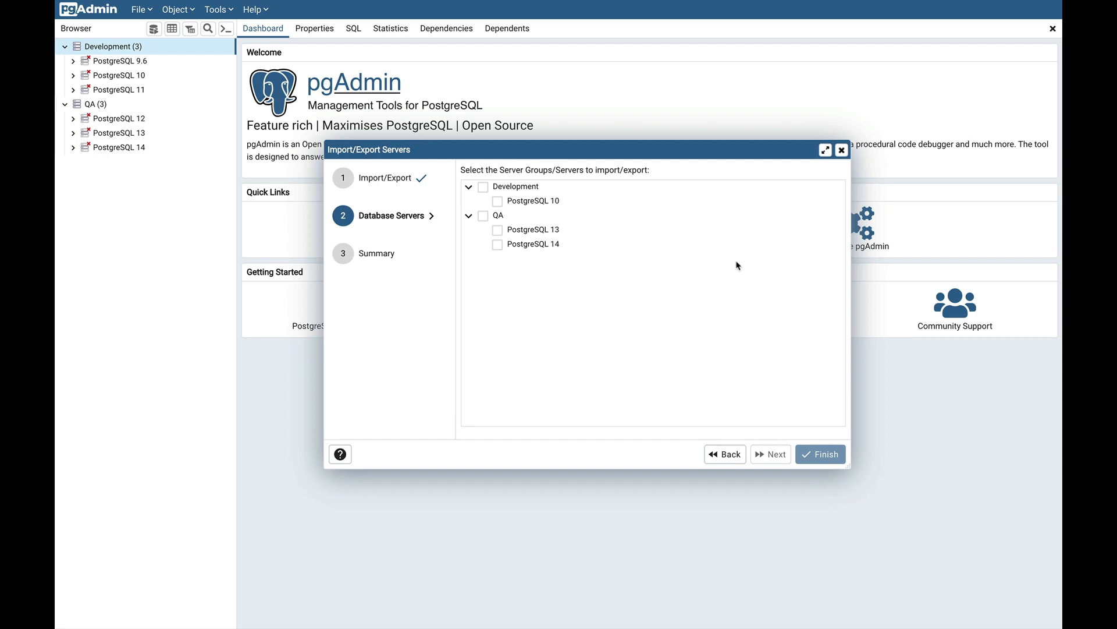
Restart the import and load Demo_Servers.json as the servers file.
click(841, 150)
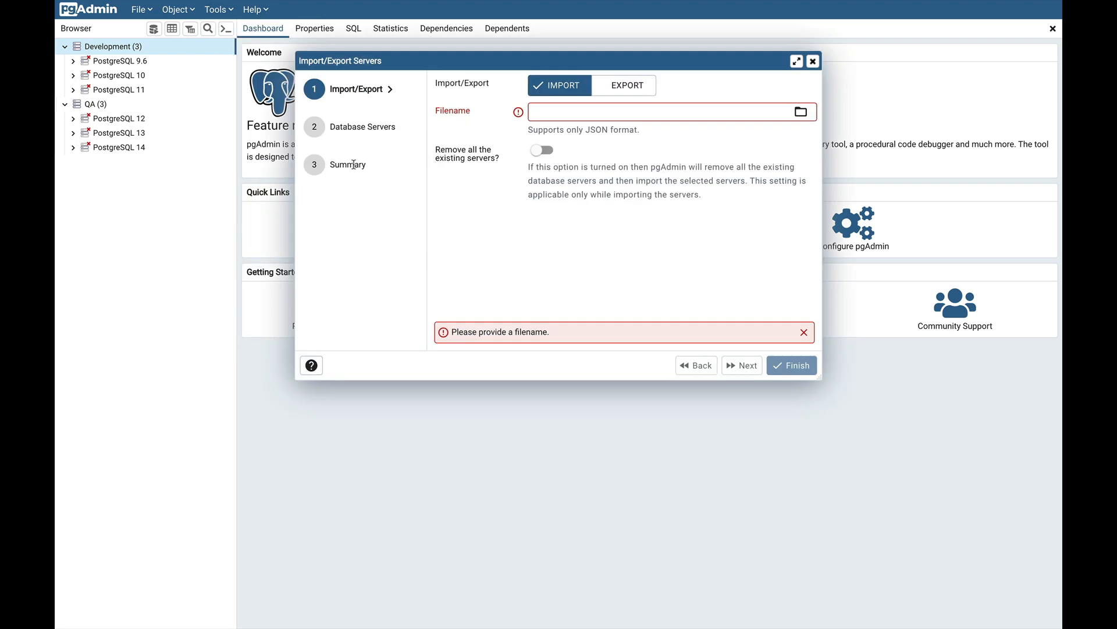
mouse_move(802, 112)
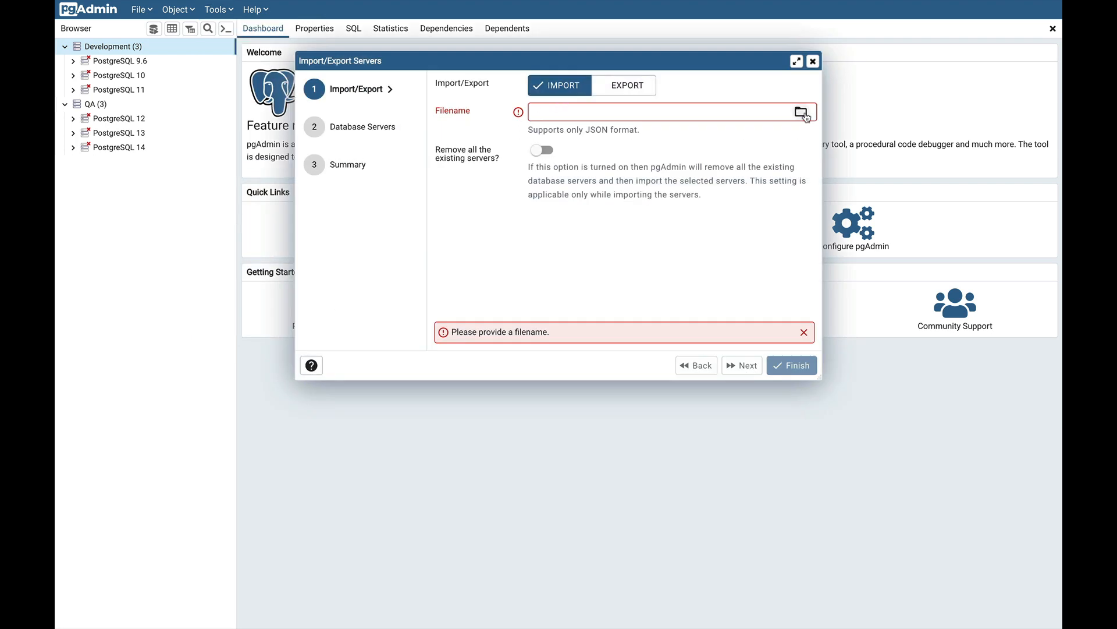
click(801, 111)
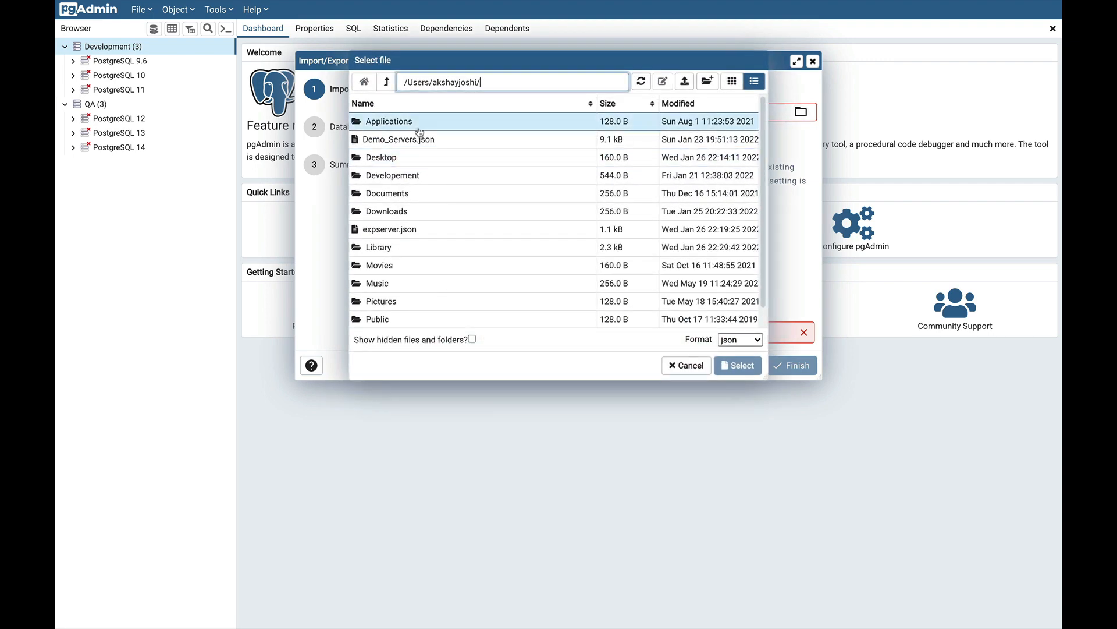
click(398, 139)
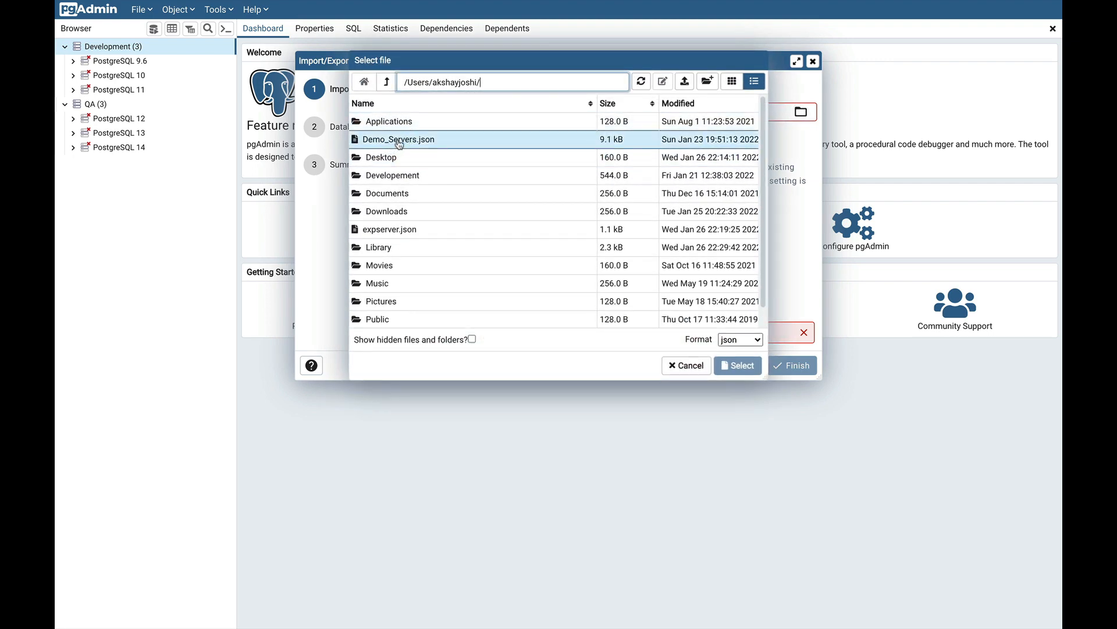
click(397, 139)
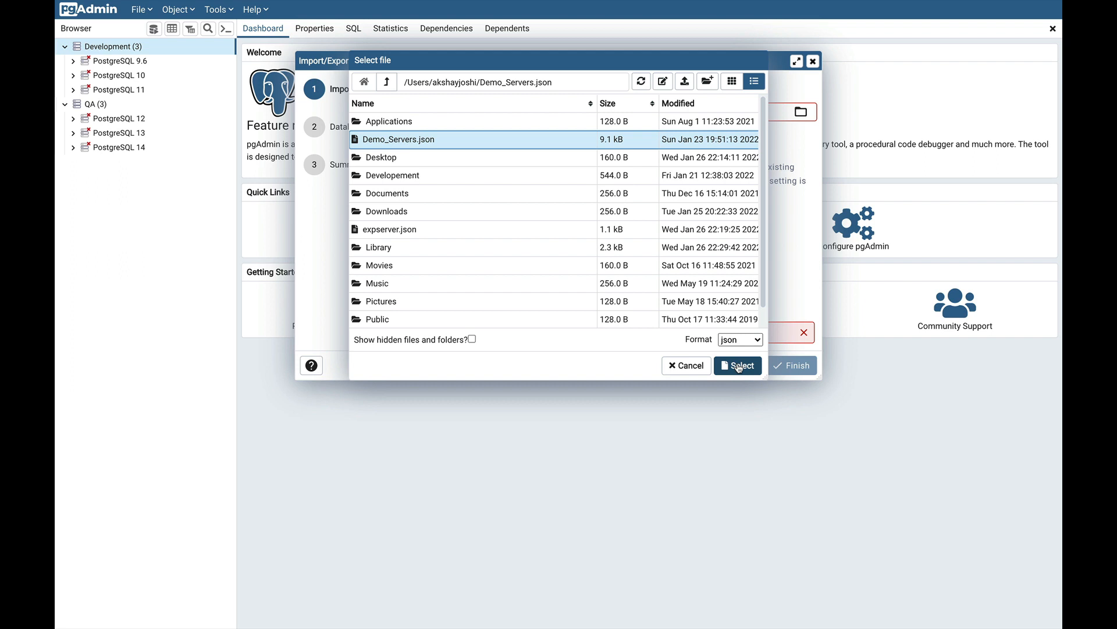
click(738, 365)
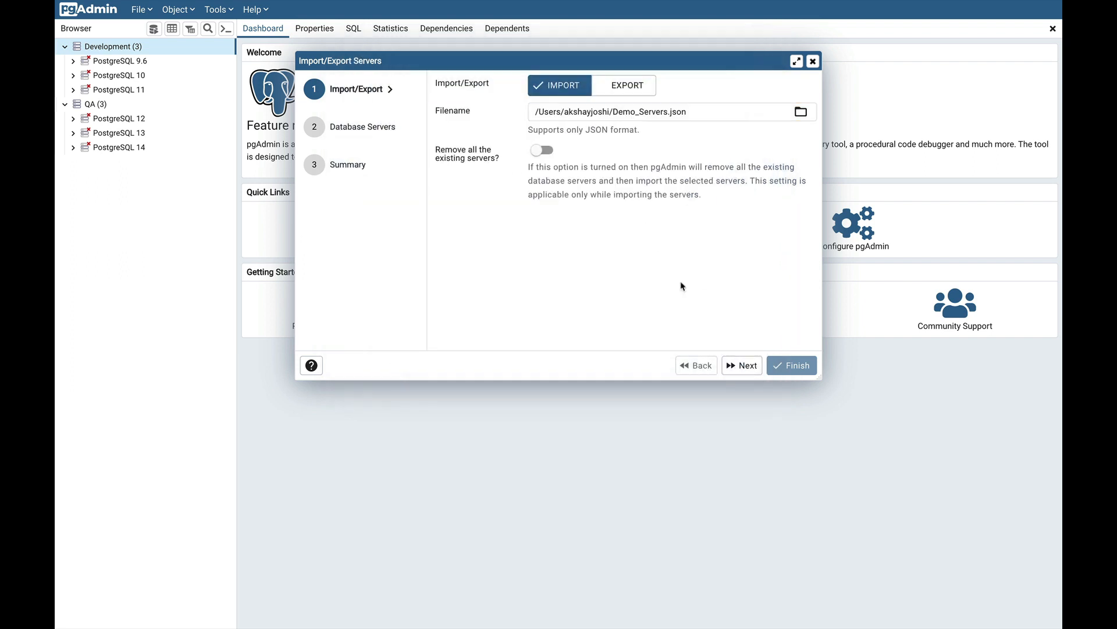
click(741, 365)
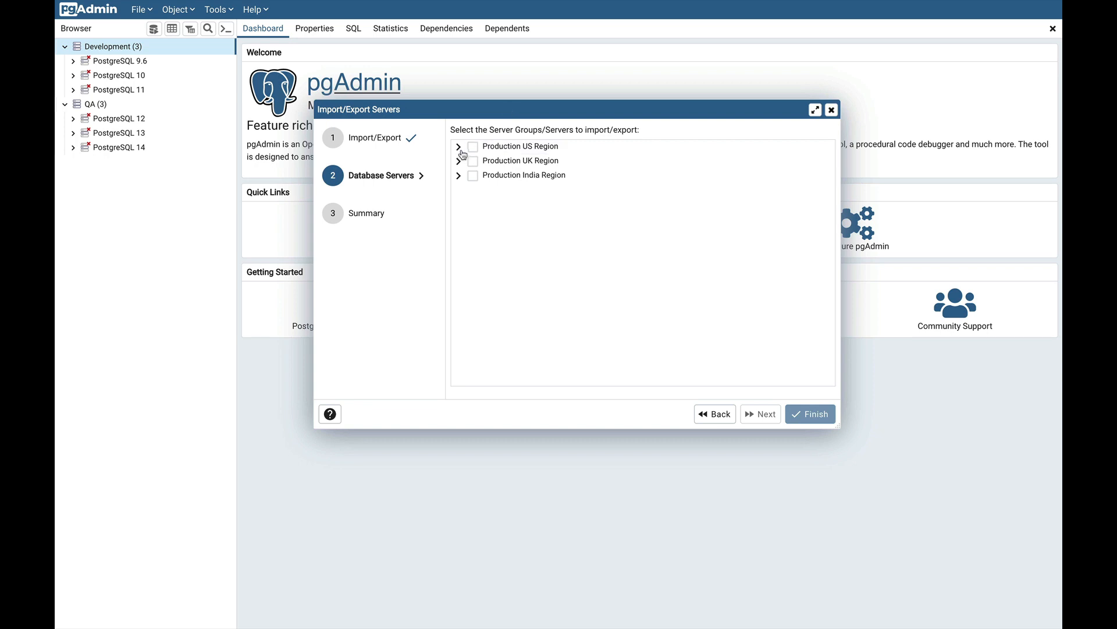
Expand the Production region groups and tick PostgreSQL 10, EPAS 11, PostgreSQL 9.6, EPAS 13.
click(459, 146)
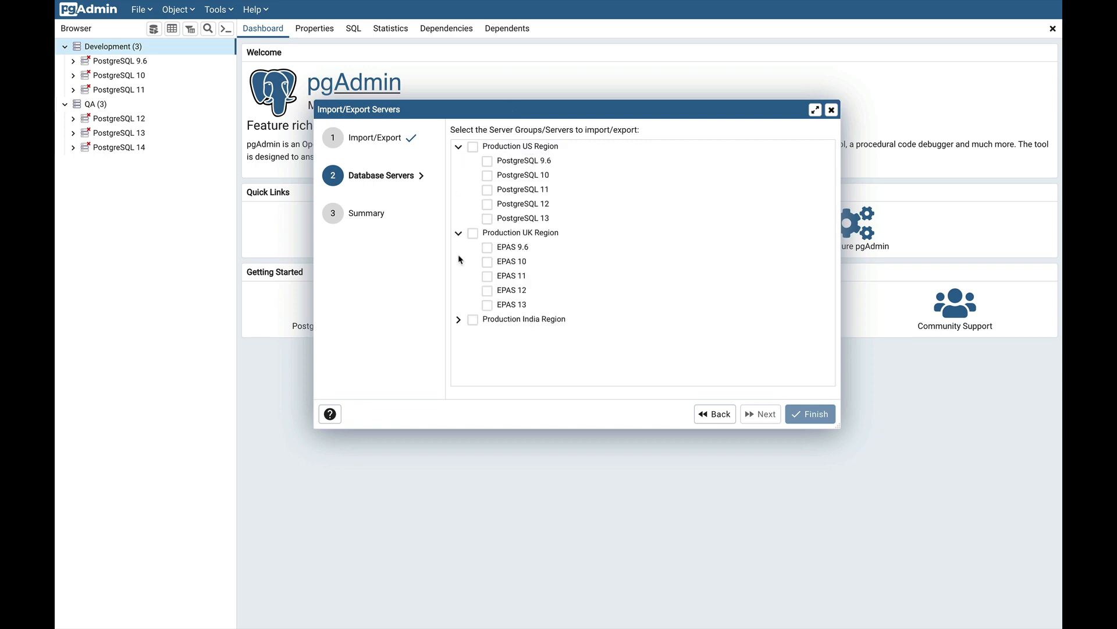
click(458, 319)
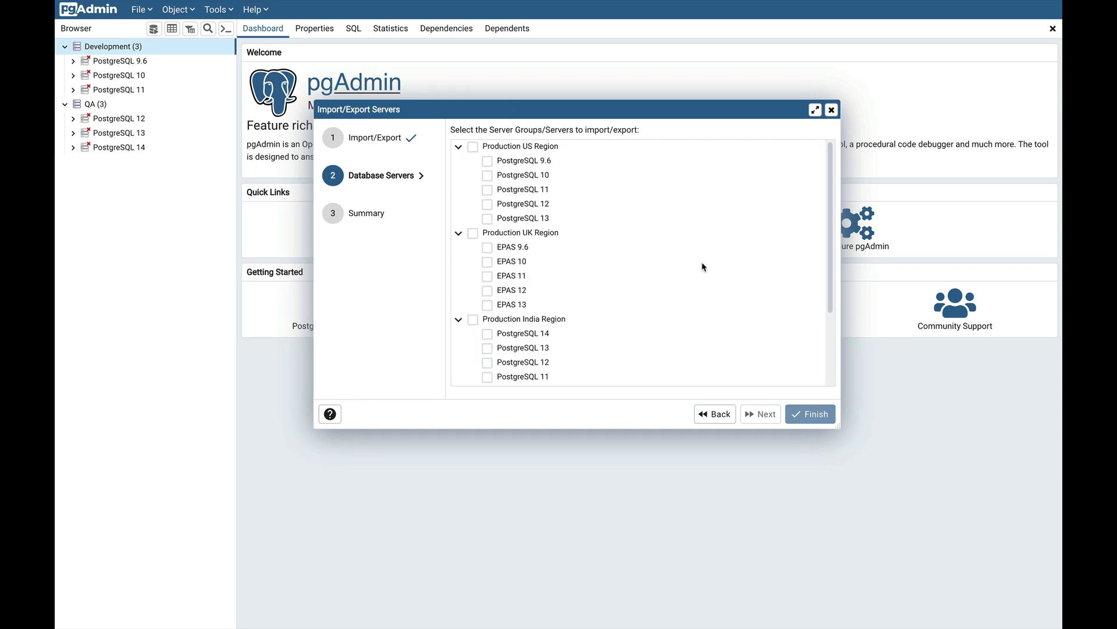
mouse_move(517, 190)
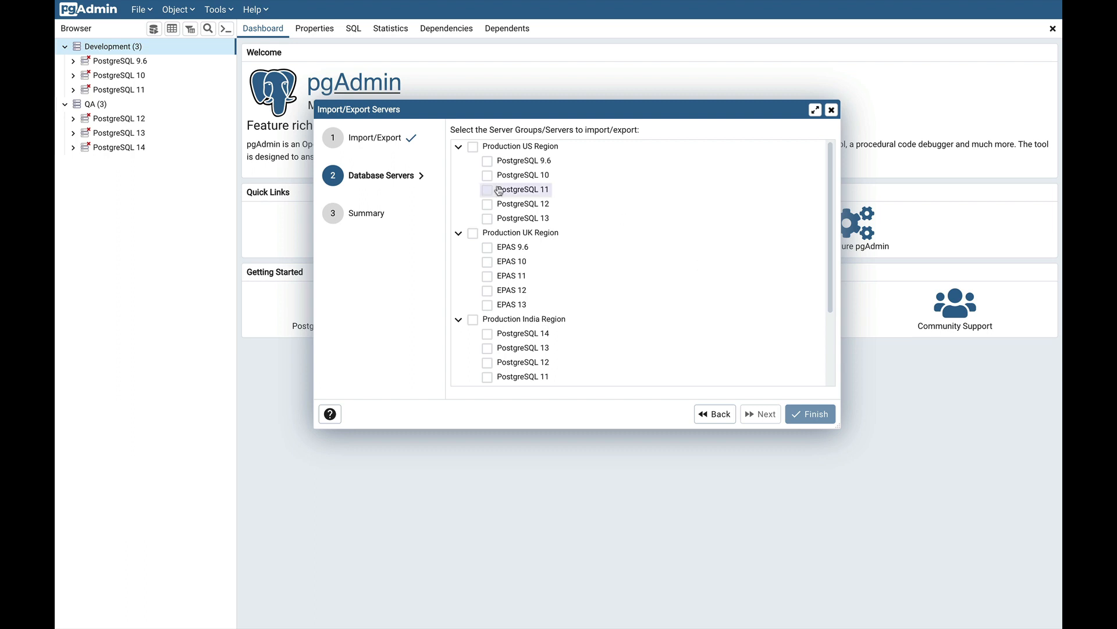
click(488, 175)
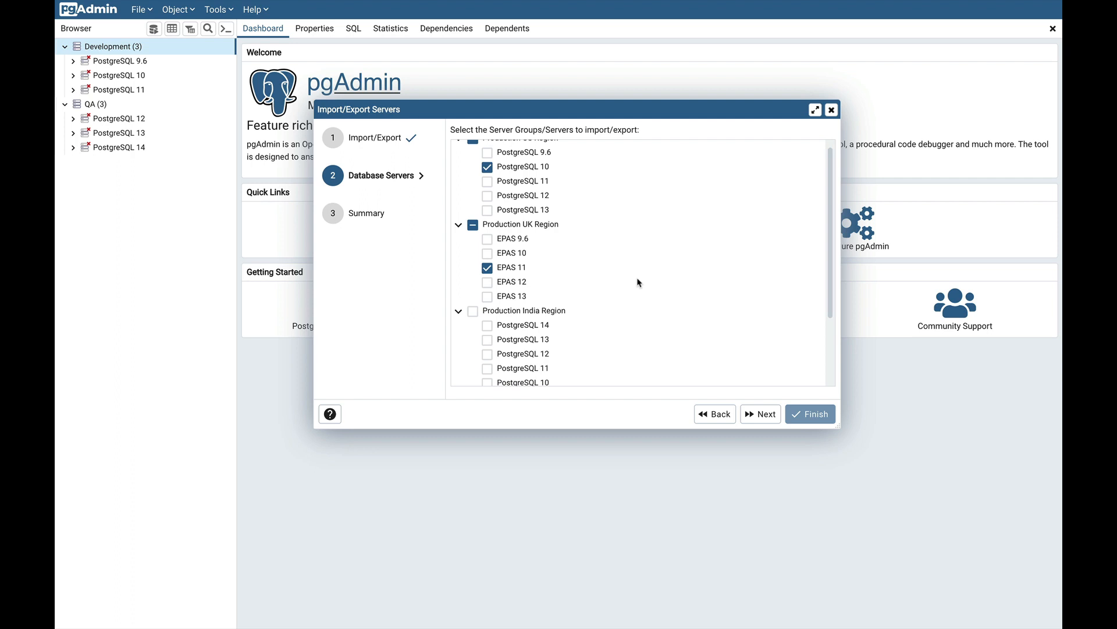
scroll(down, 3)
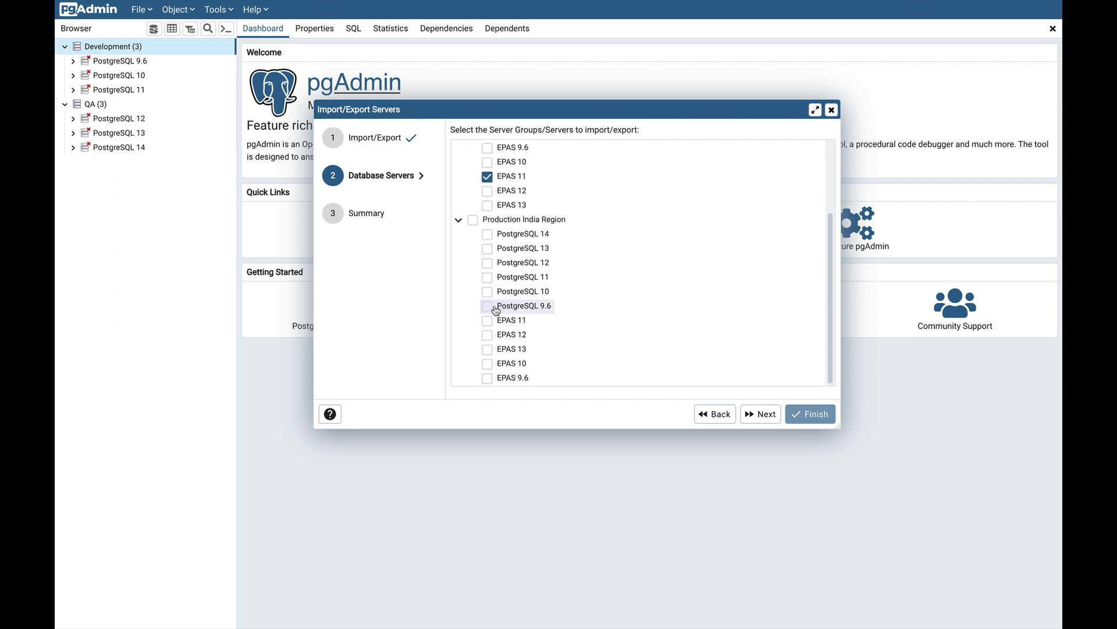
click(487, 305)
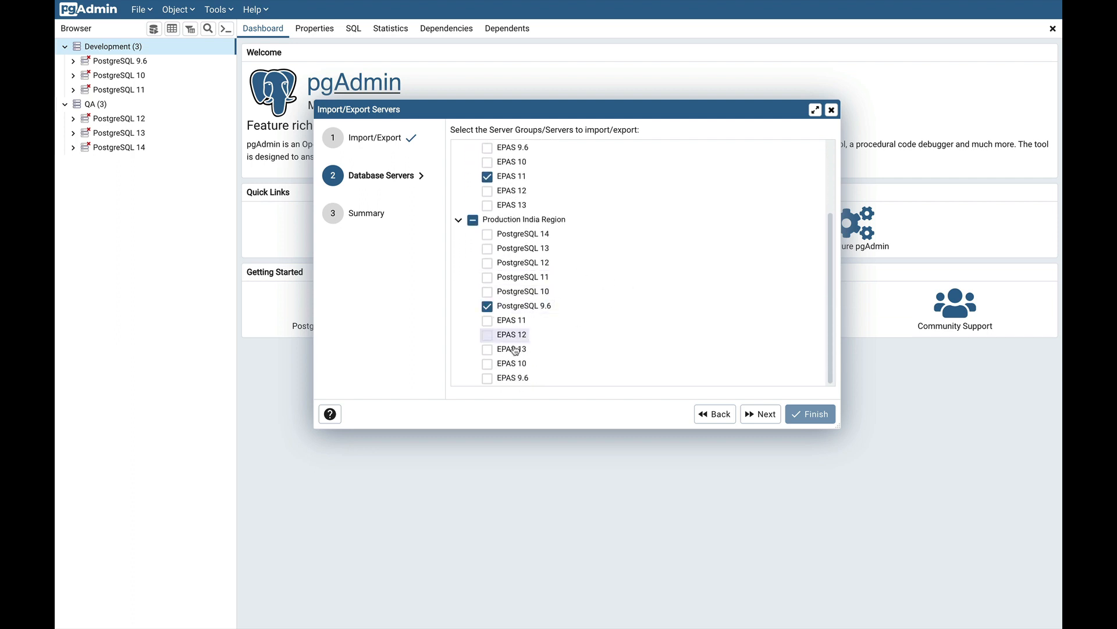
click(488, 349)
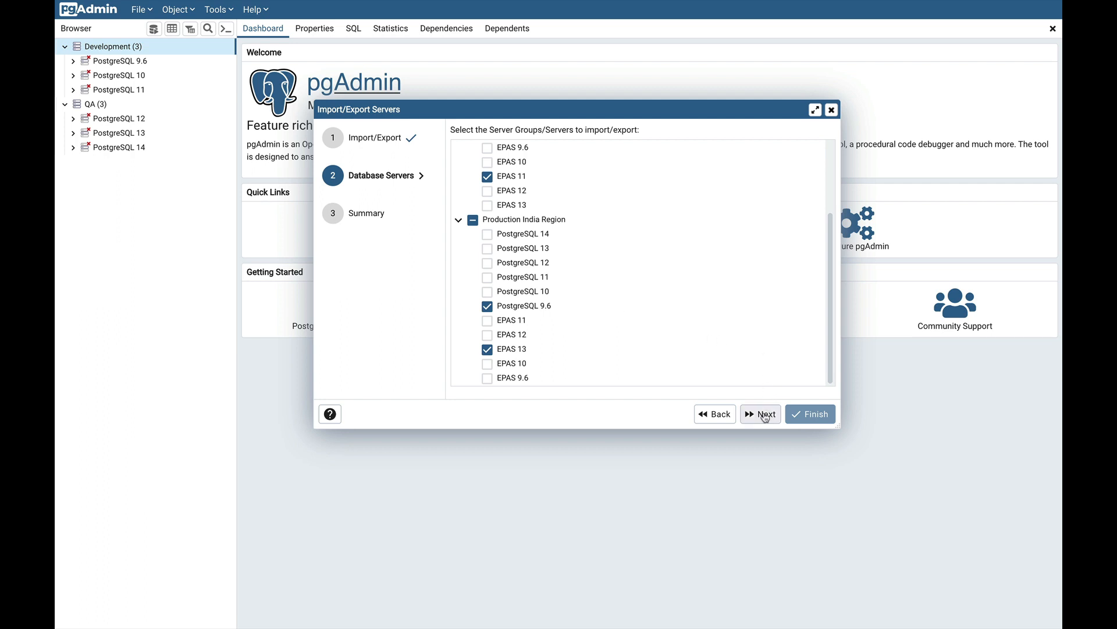
Review the summary and finish importing the four selected servers.
click(760, 414)
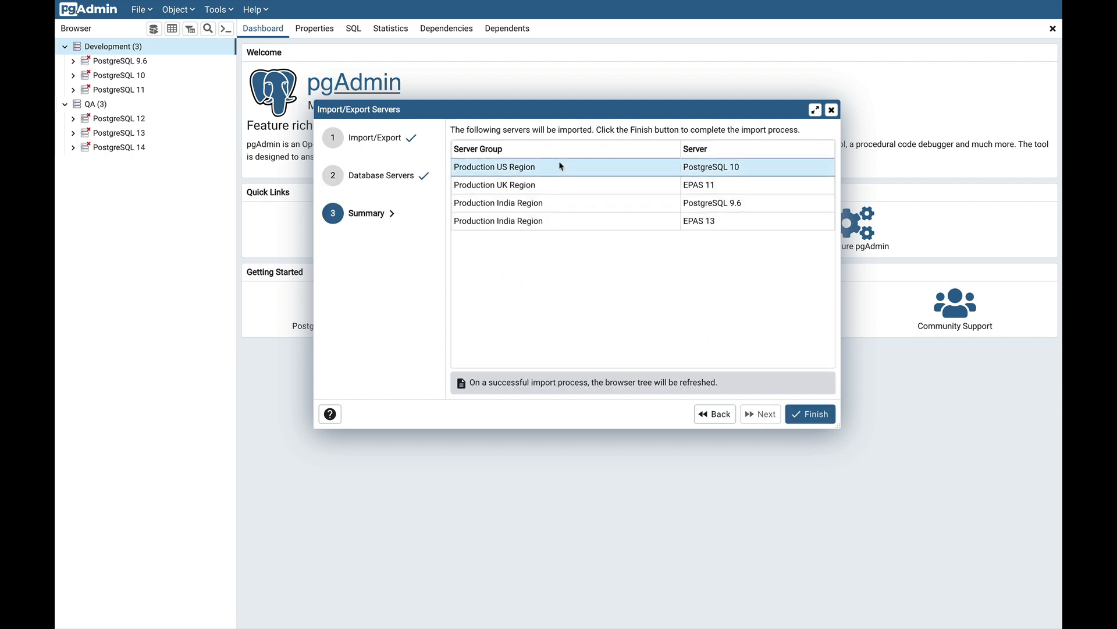
mouse_move(616, 284)
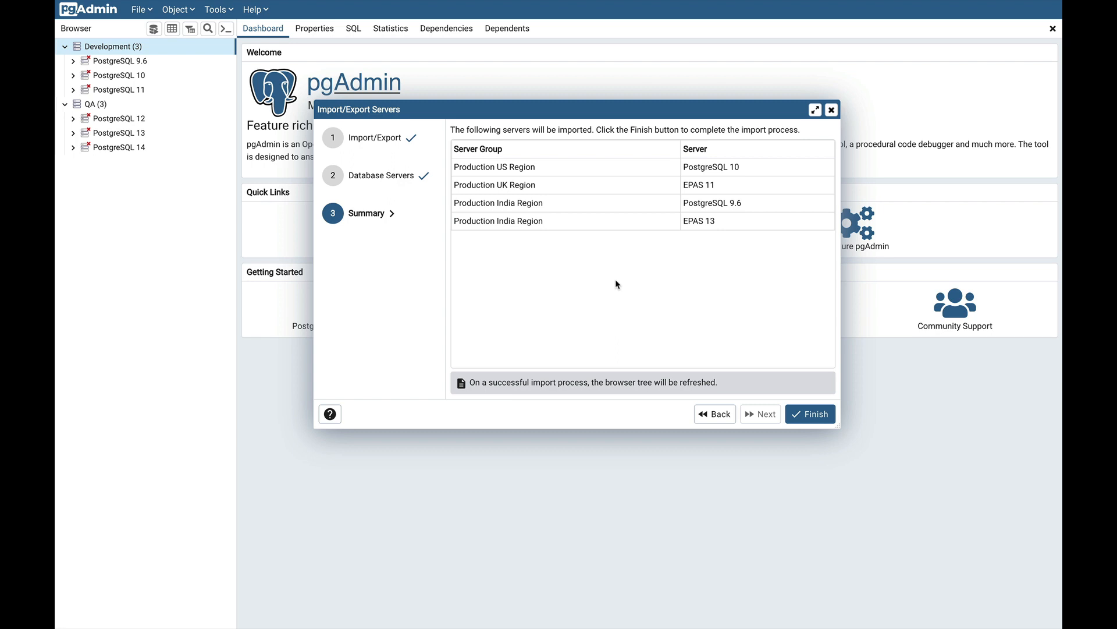
mouse_move(810, 385)
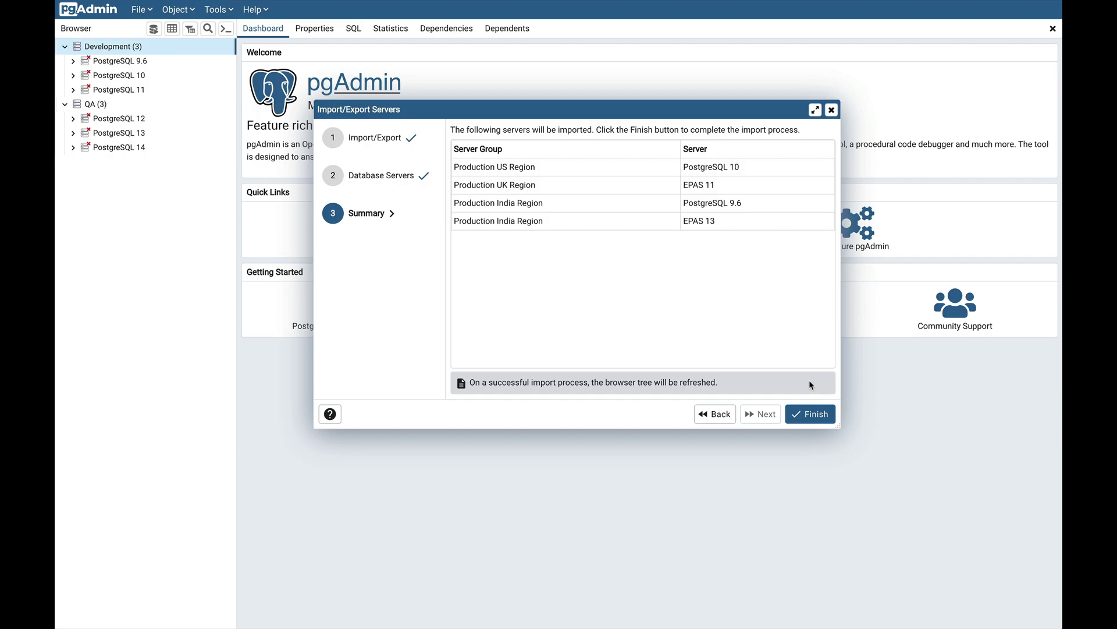
click(810, 413)
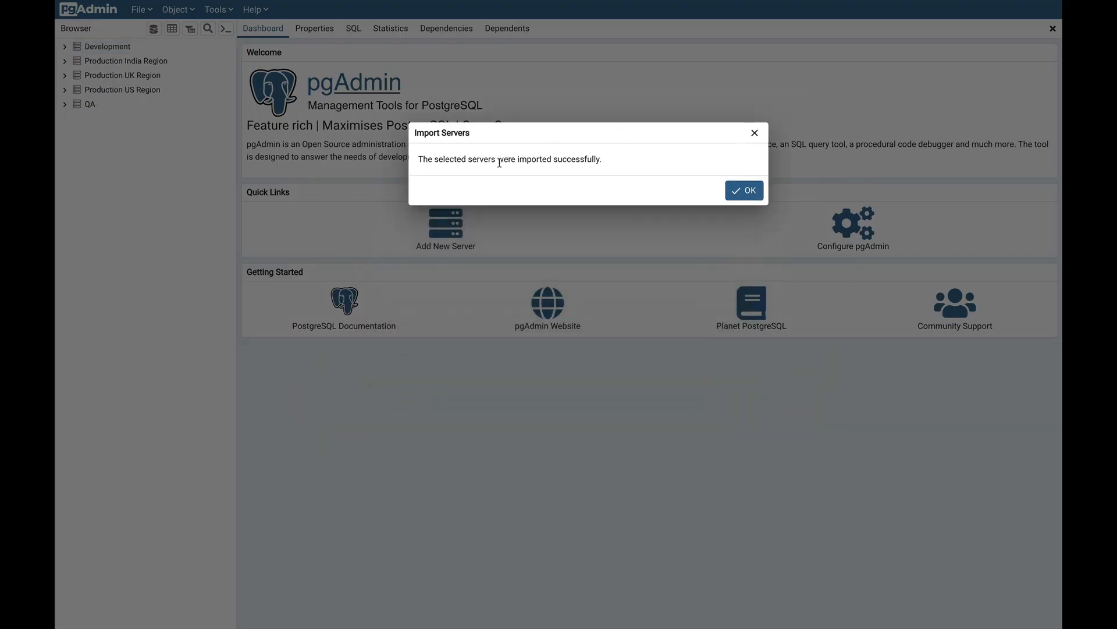
mouse_move(744, 190)
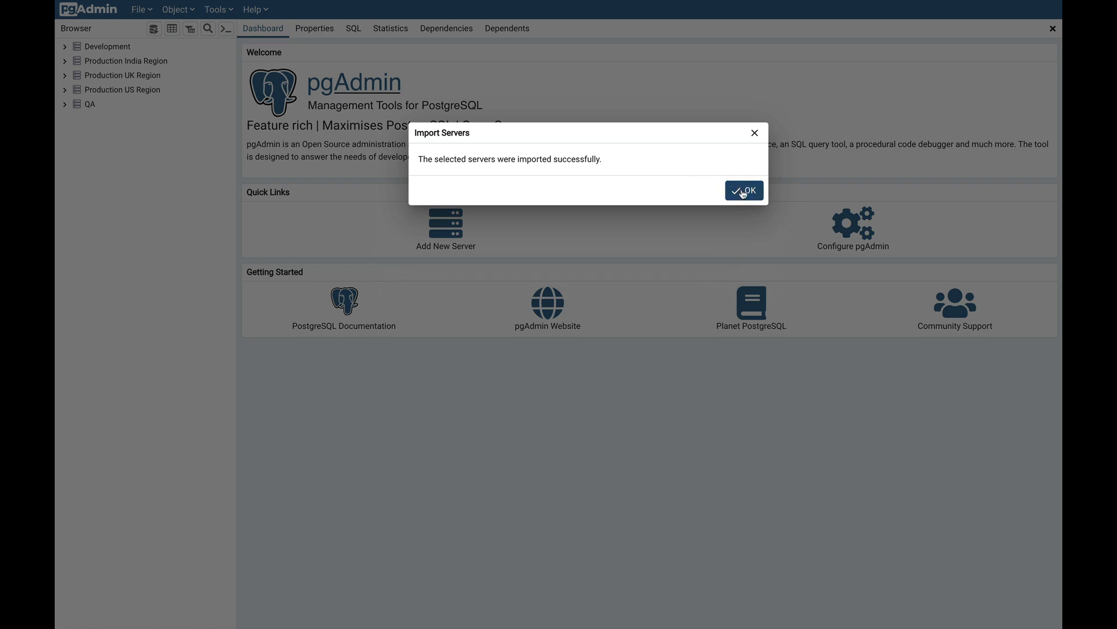
Expand the imported India and UK region groups and cancel the PostgreSQL 10 password prompt.
click(743, 191)
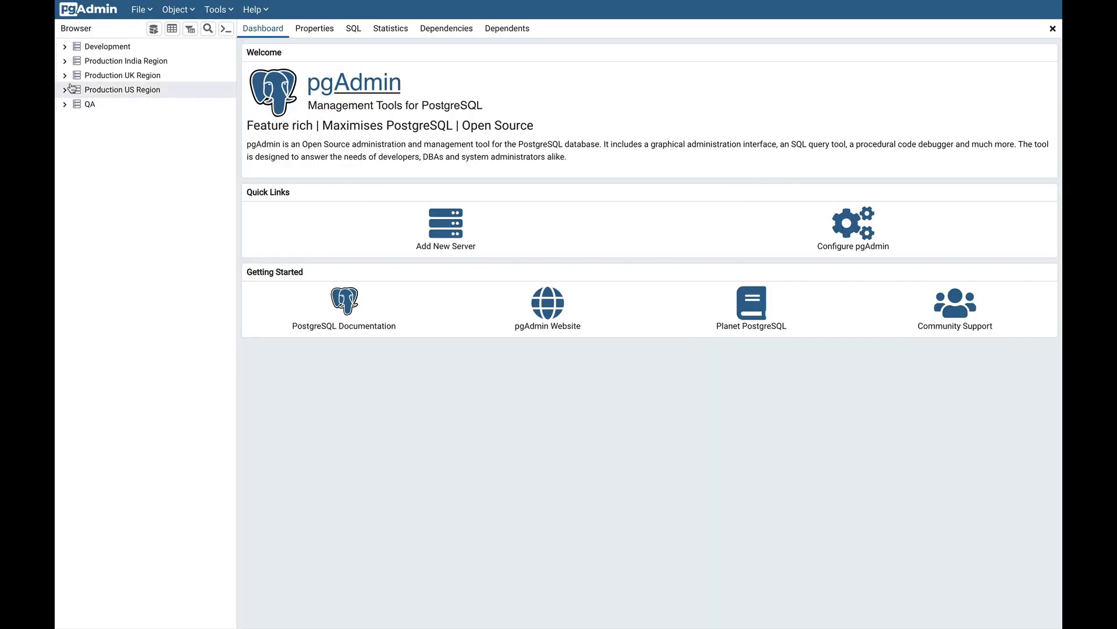
click(65, 60)
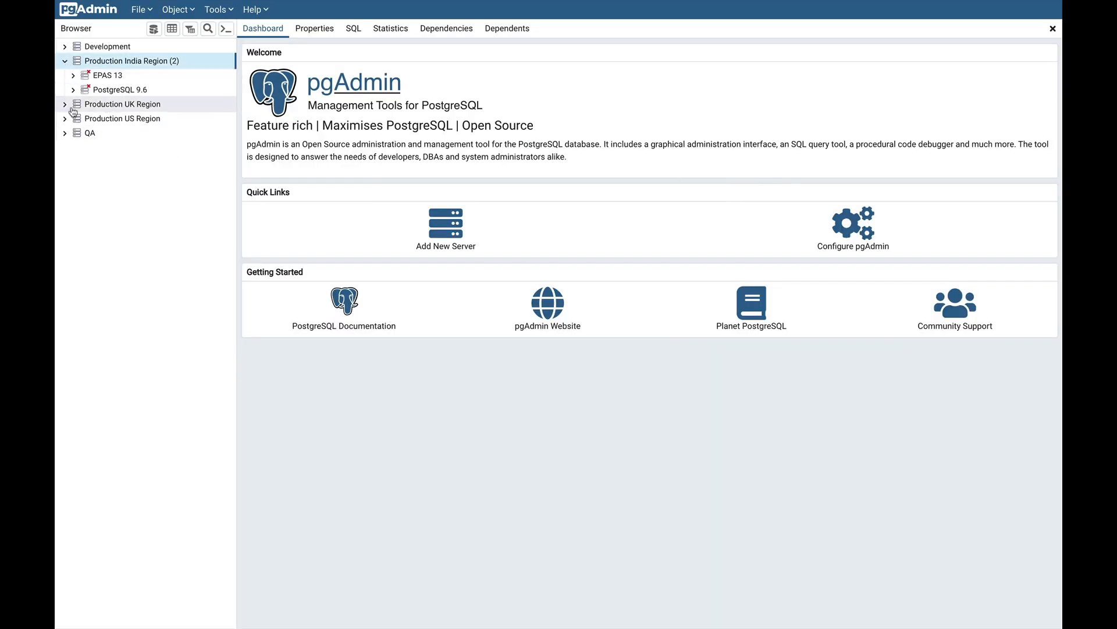
click(65, 105)
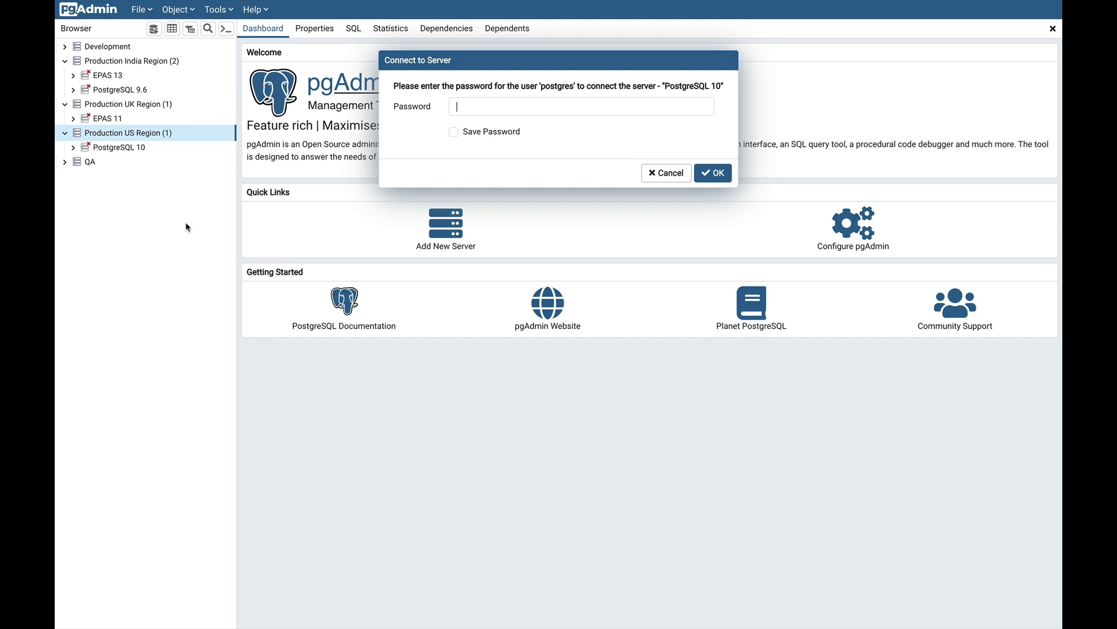
click(666, 172)
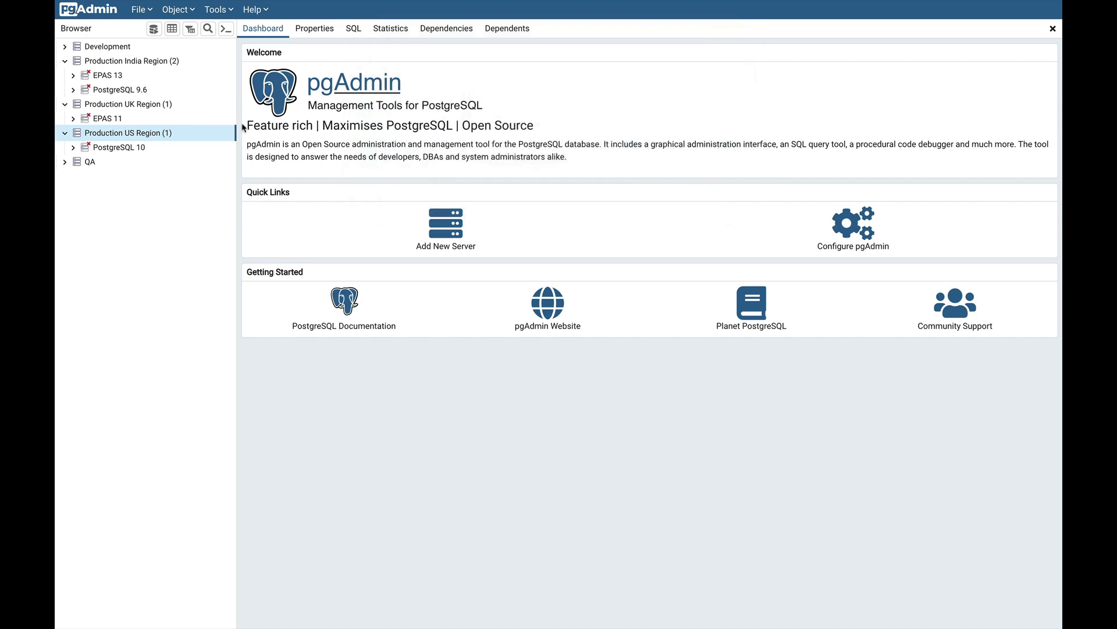
mouse_move(220, 136)
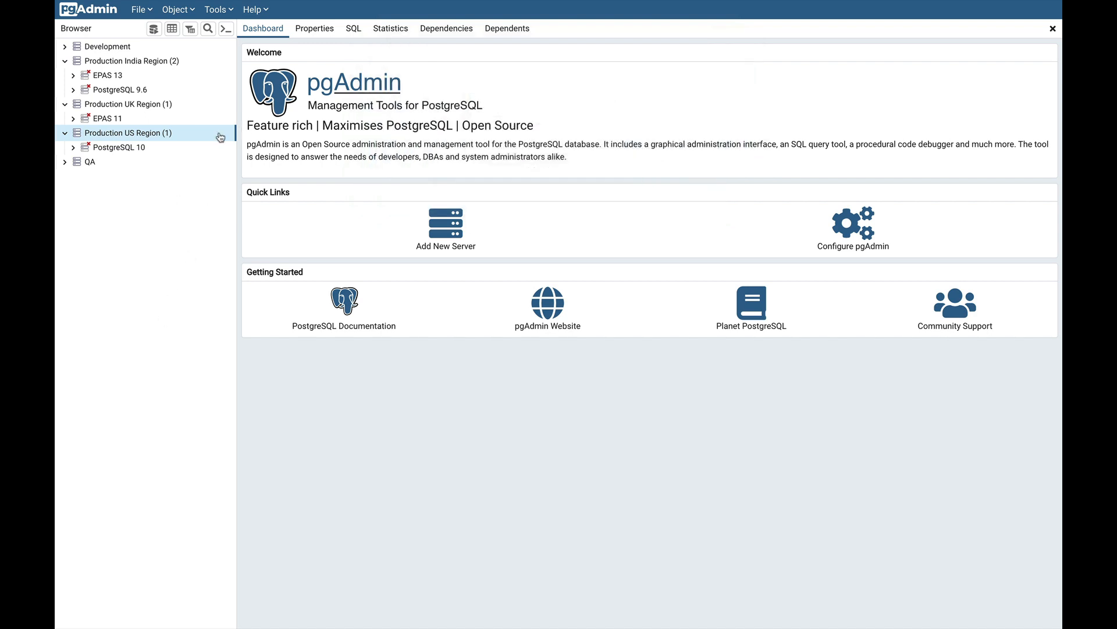
click(216, 10)
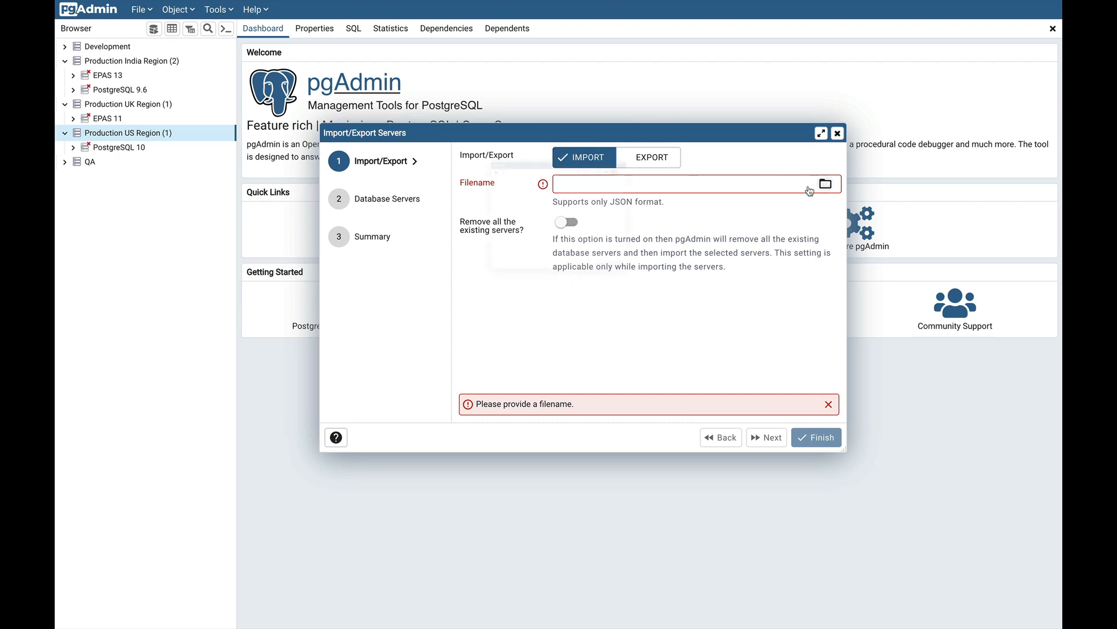
Choose Demo_Servers.json as the import file and enable 'Remove all the existing servers'.
click(825, 183)
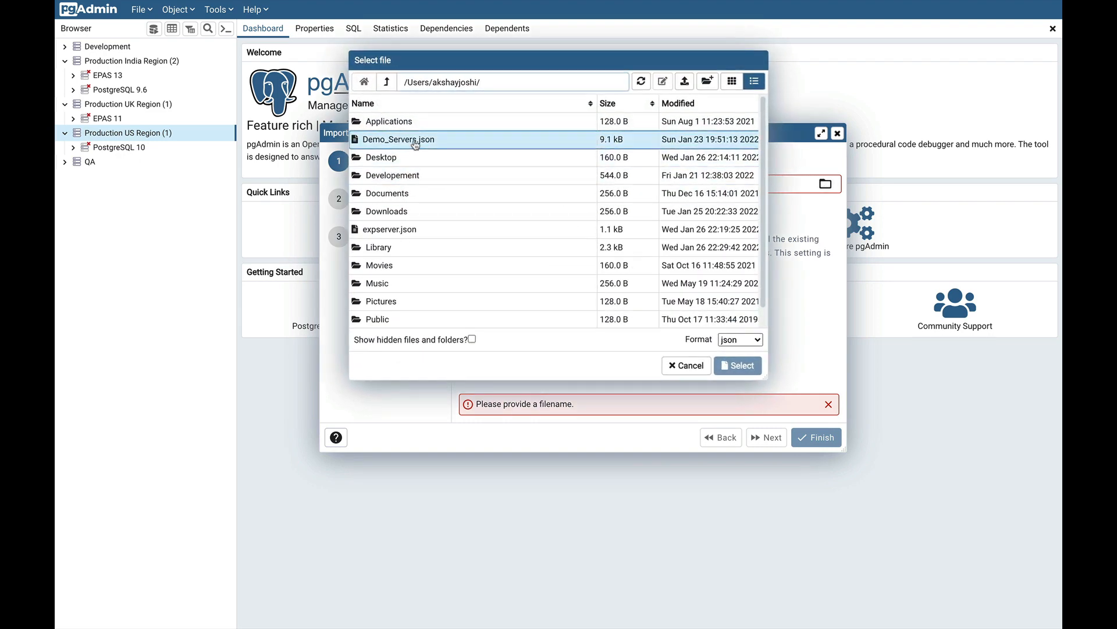
click(737, 365)
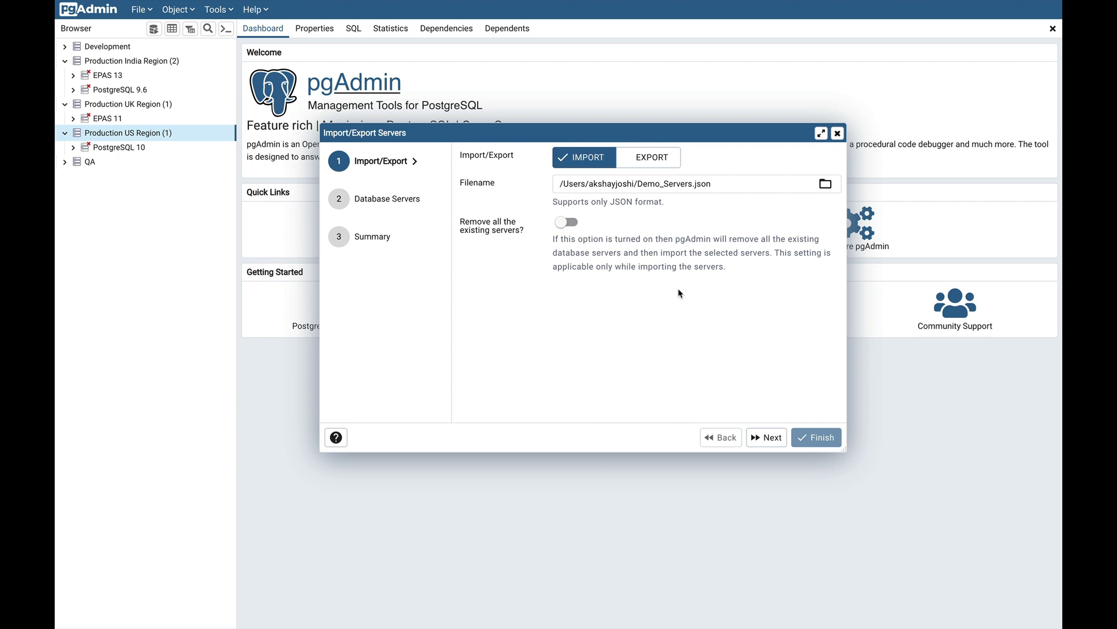
mouse_move(506, 238)
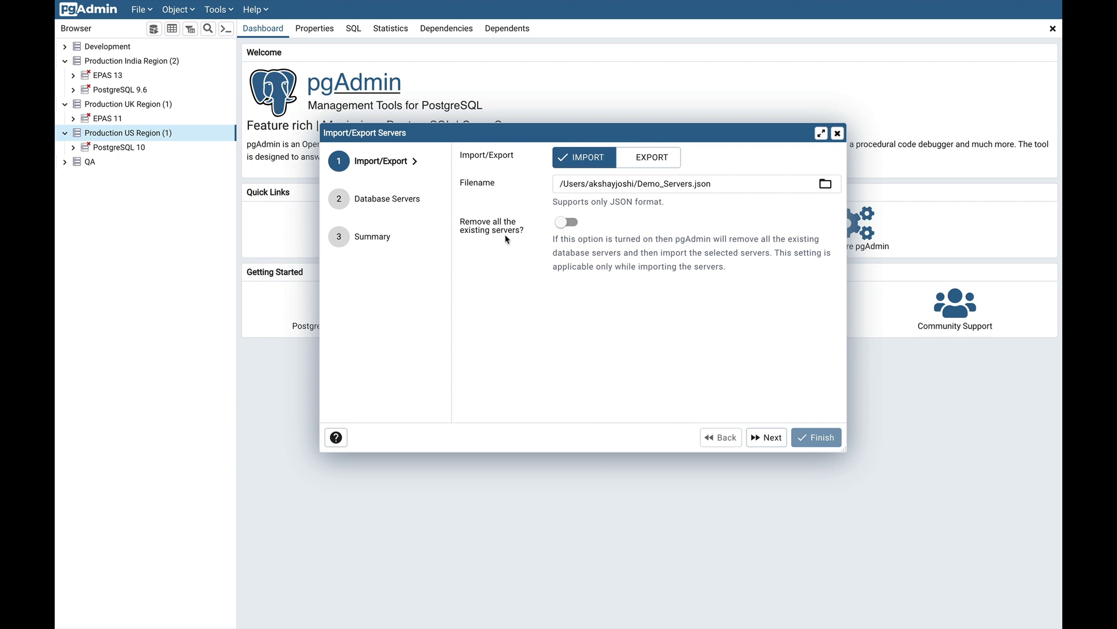
click(565, 222)
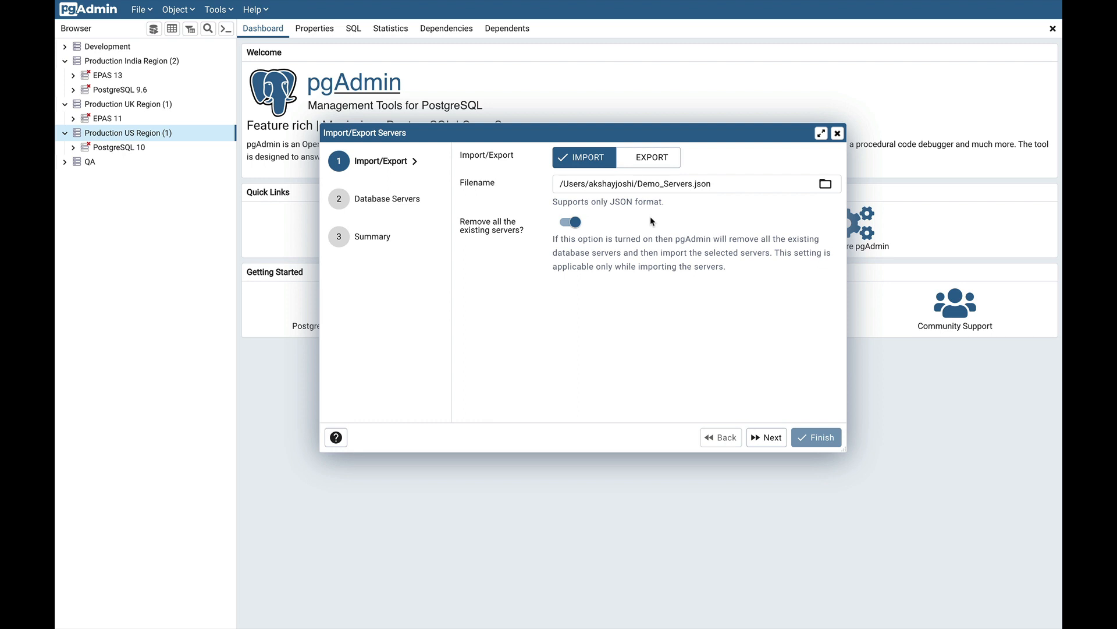
mouse_move(634, 276)
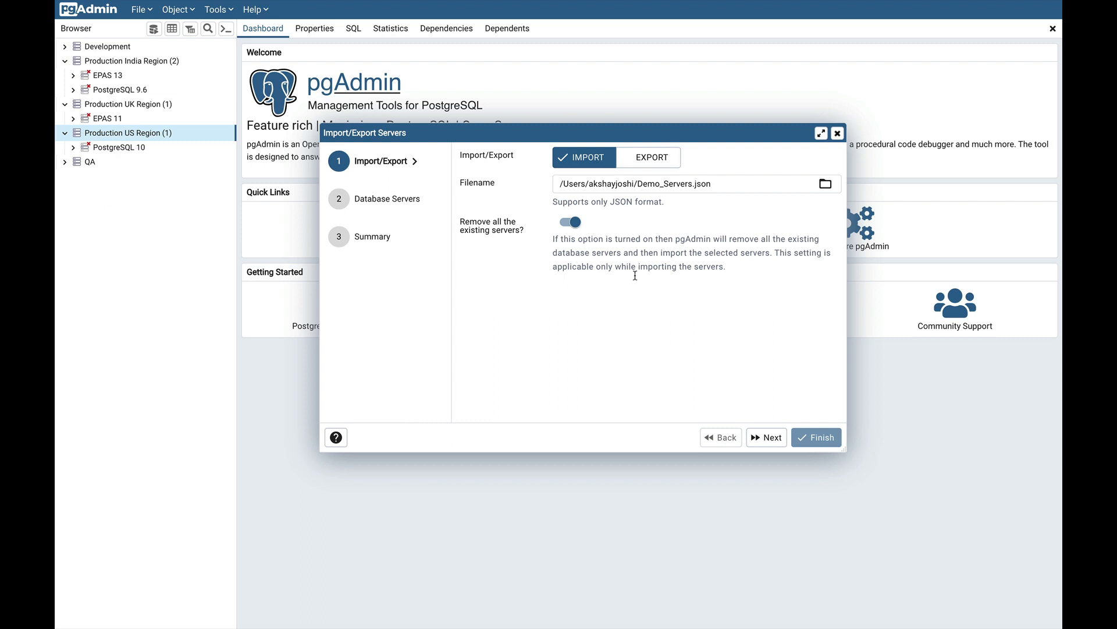
mouse_move(526, 312)
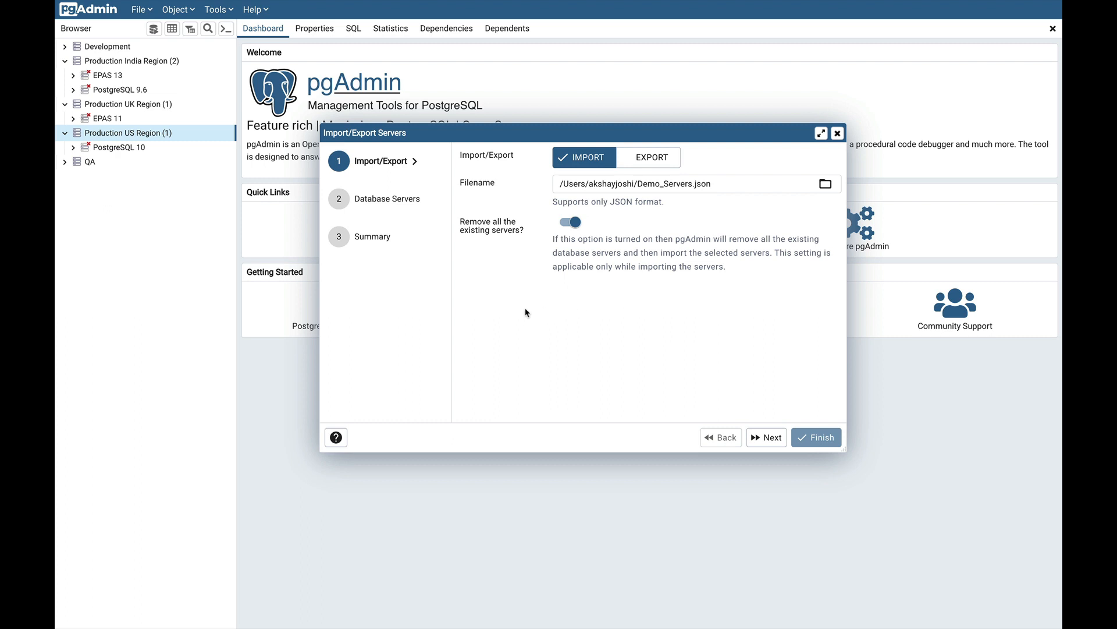
mouse_move(766, 437)
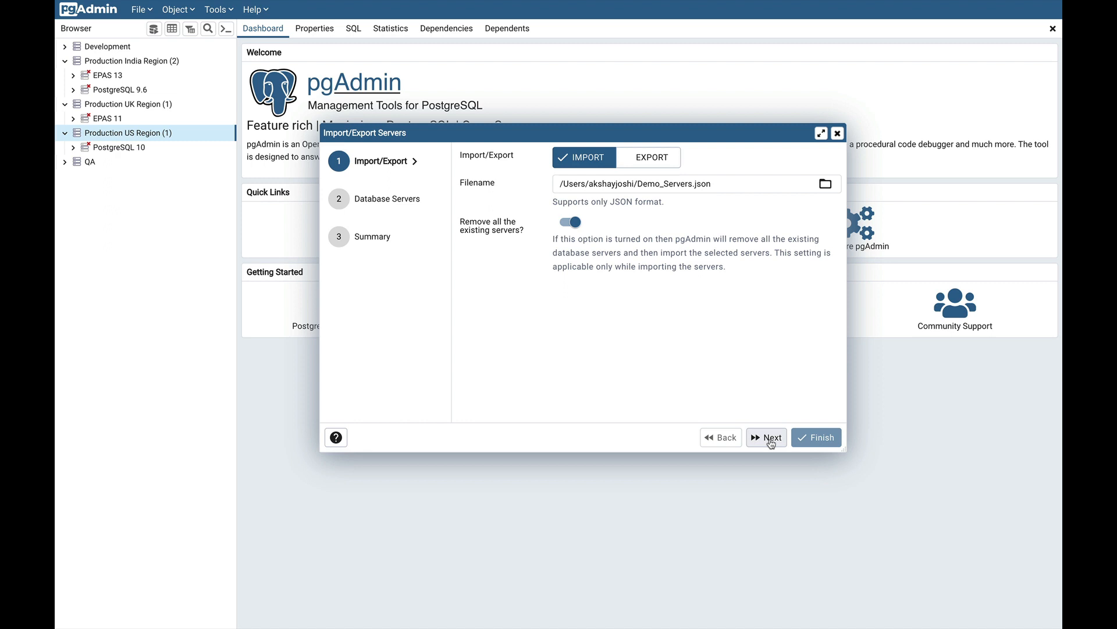
Tick PostgreSQL 9.6, EPAS 9.6, PostgreSQL 14 and PostgreSQL 13, then review the summary.
click(767, 438)
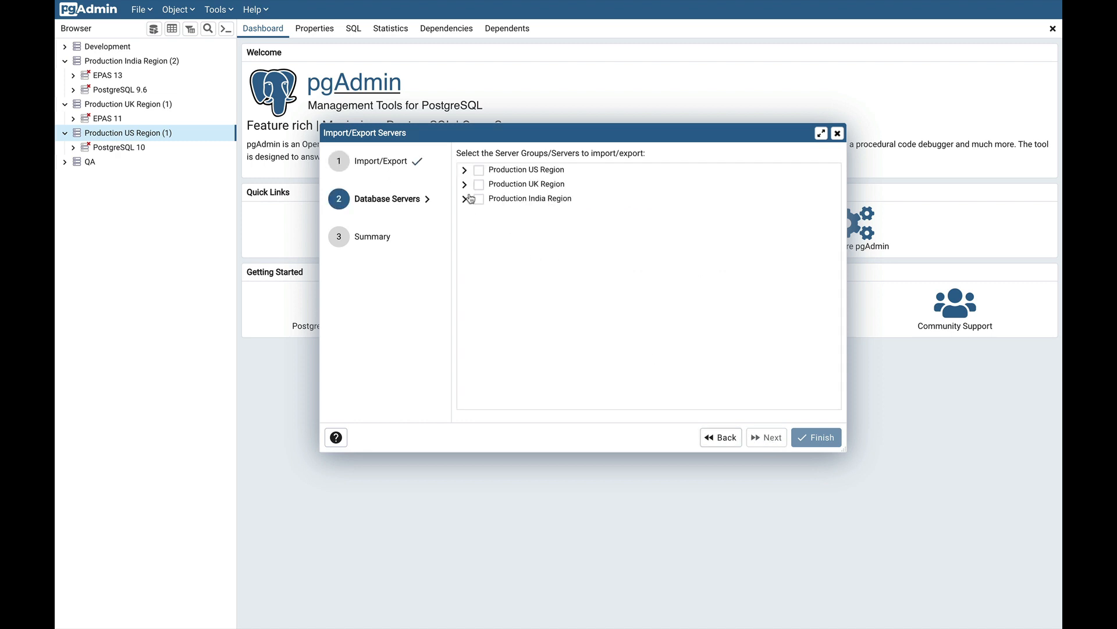
mouse_move(587, 307)
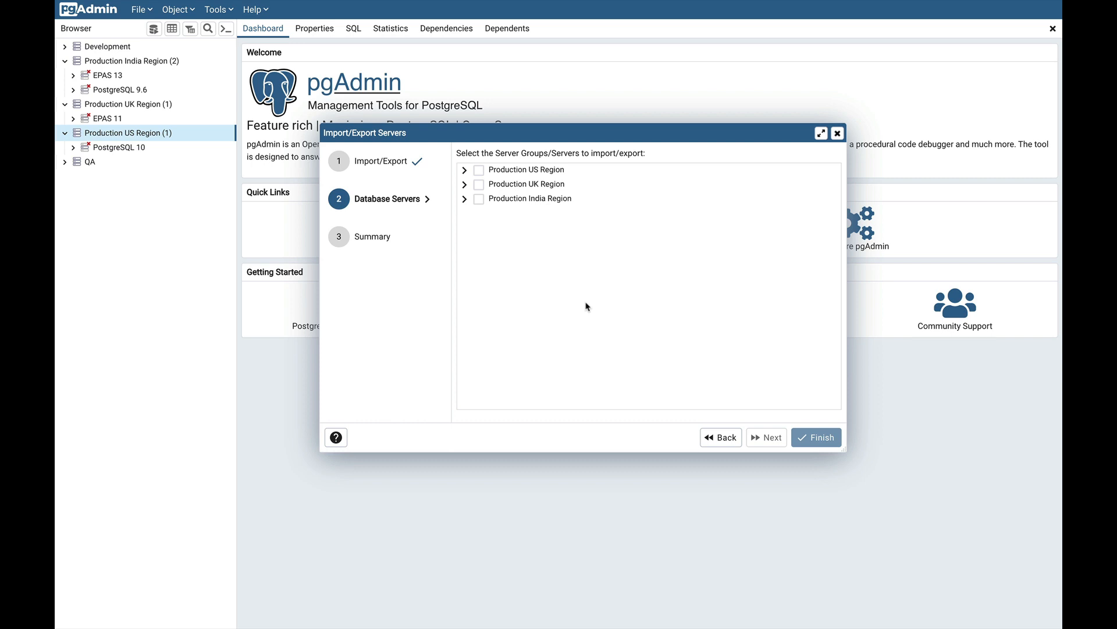
mouse_move(466, 206)
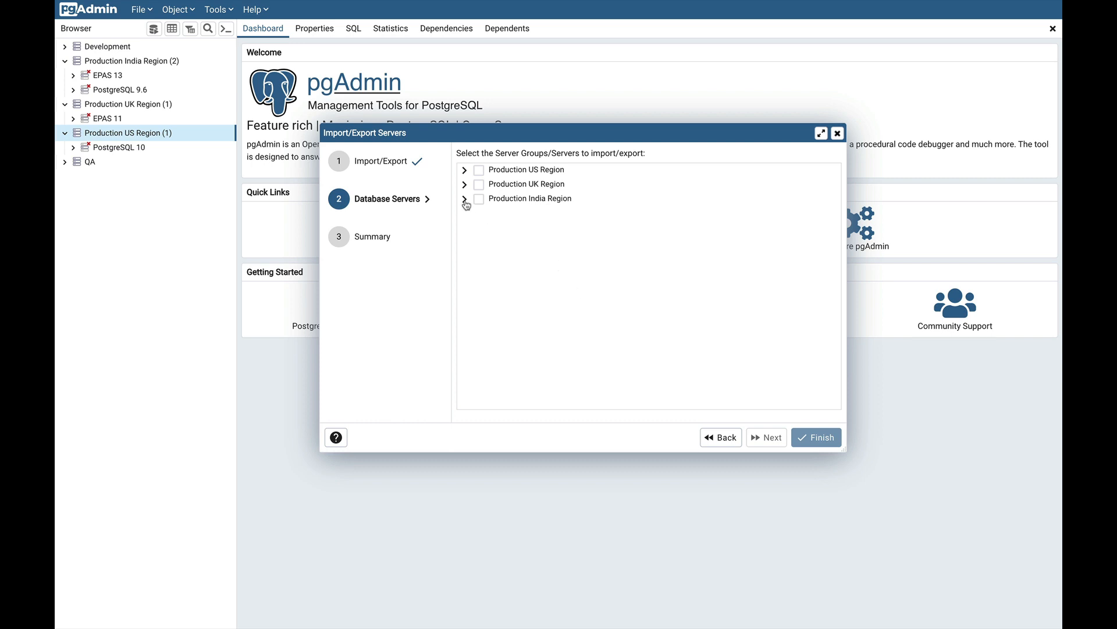
click(463, 184)
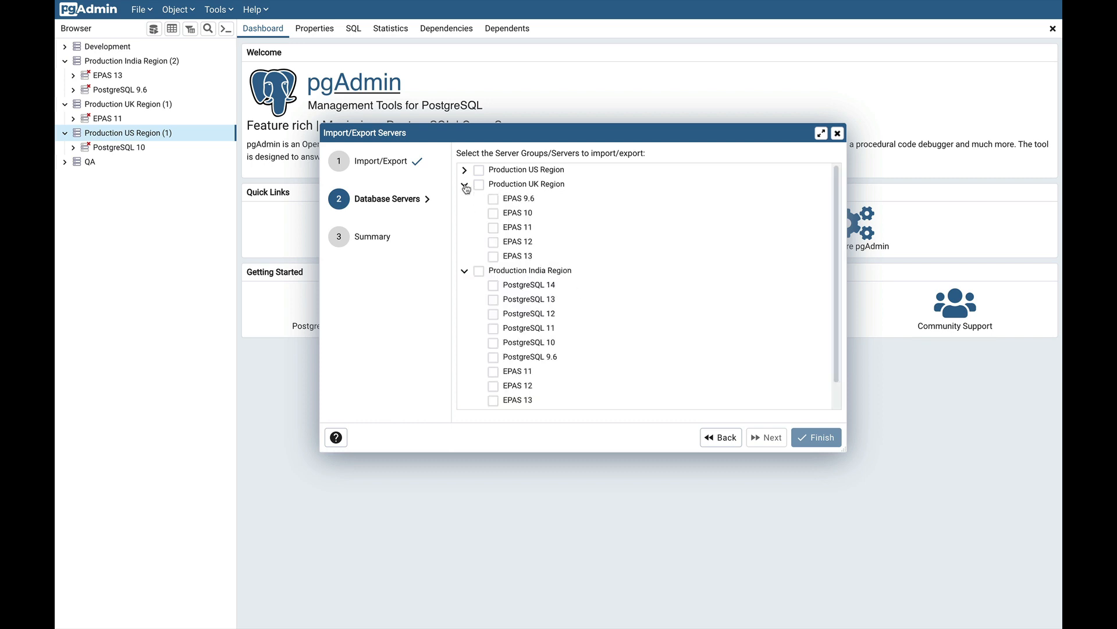
click(464, 169)
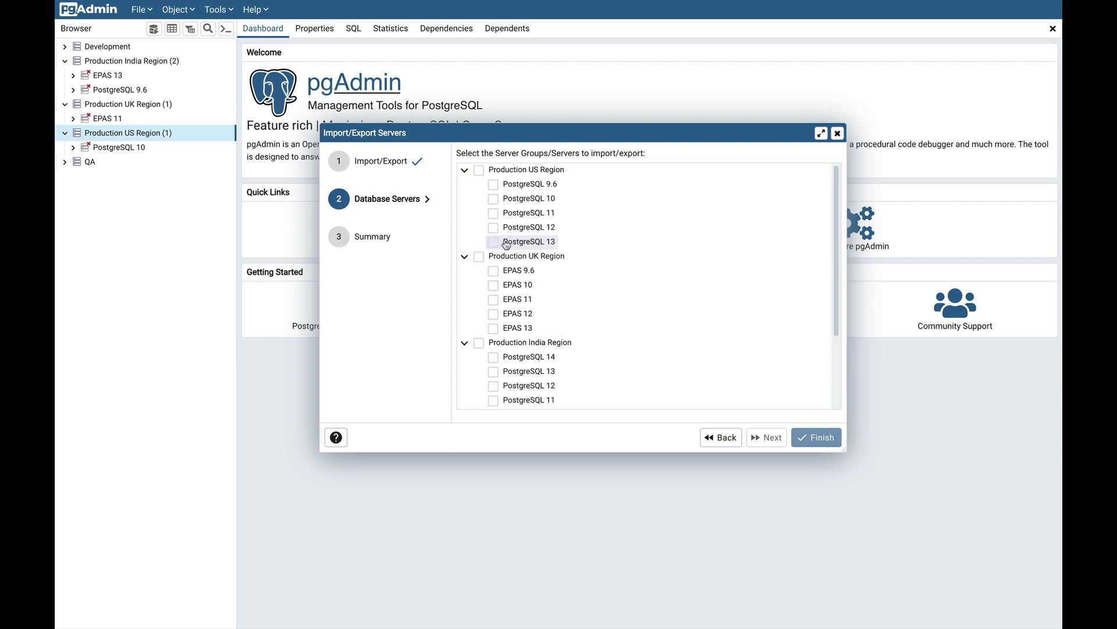
click(493, 184)
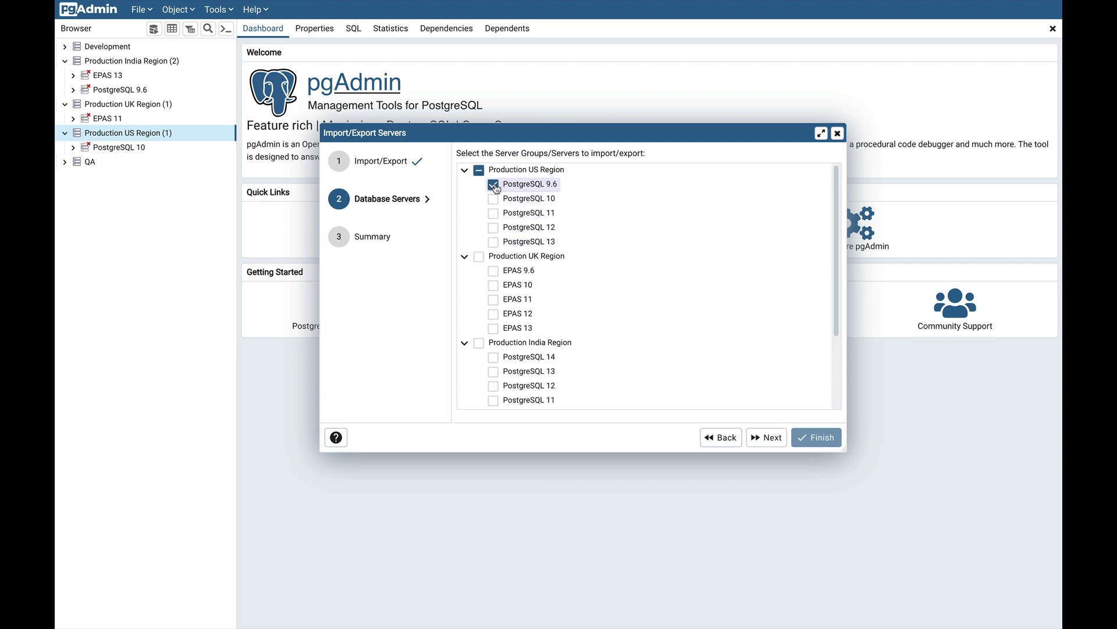
click(493, 270)
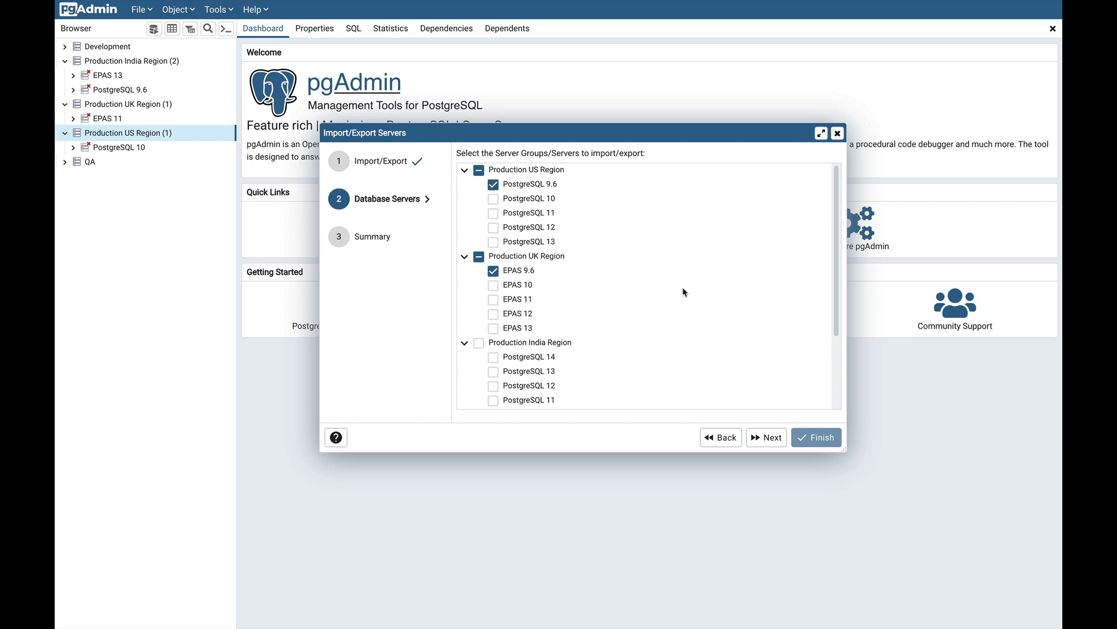
scroll(down, 3)
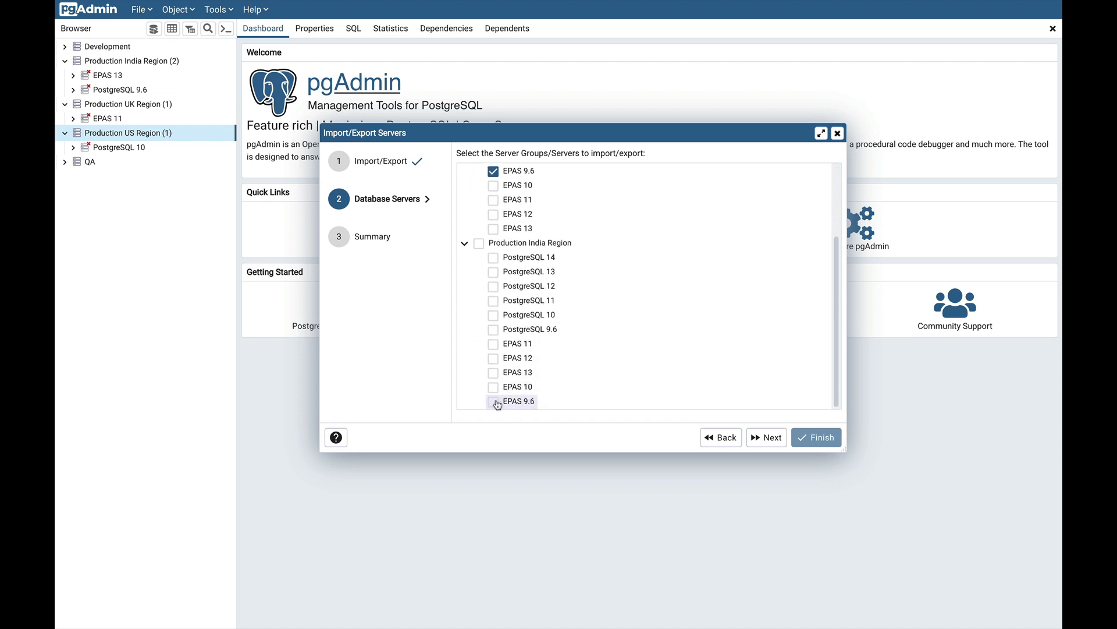
click(493, 258)
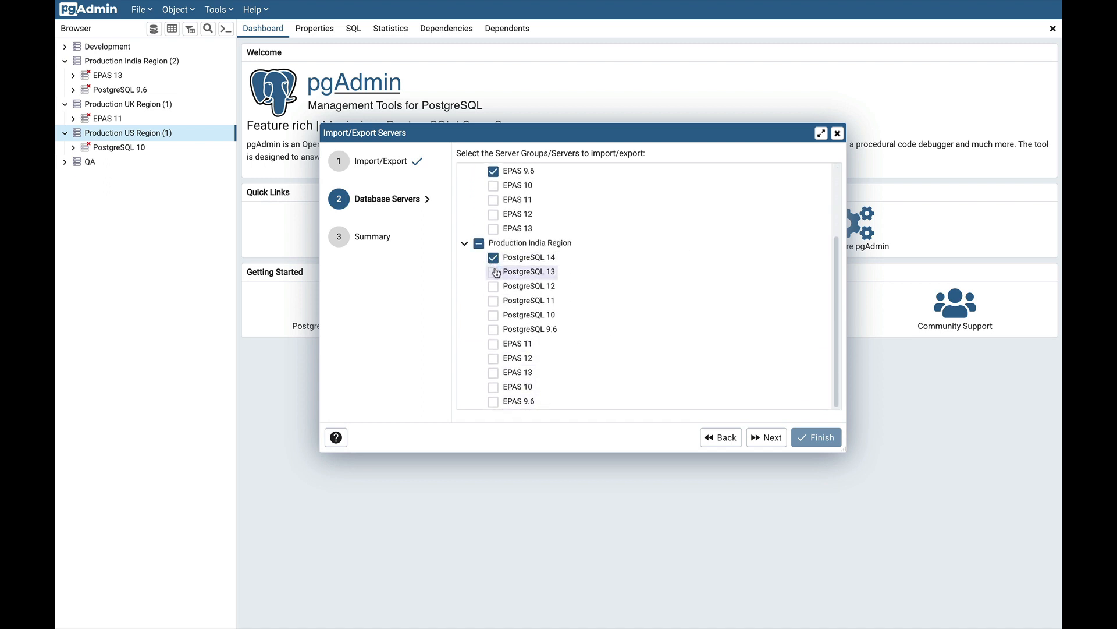
click(493, 271)
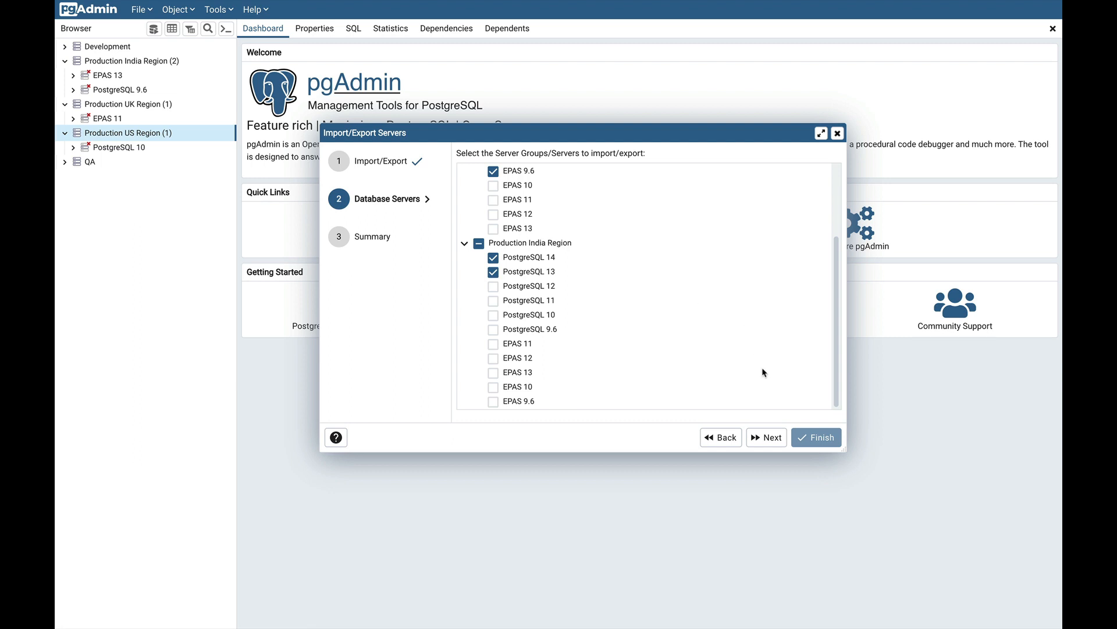
click(766, 437)
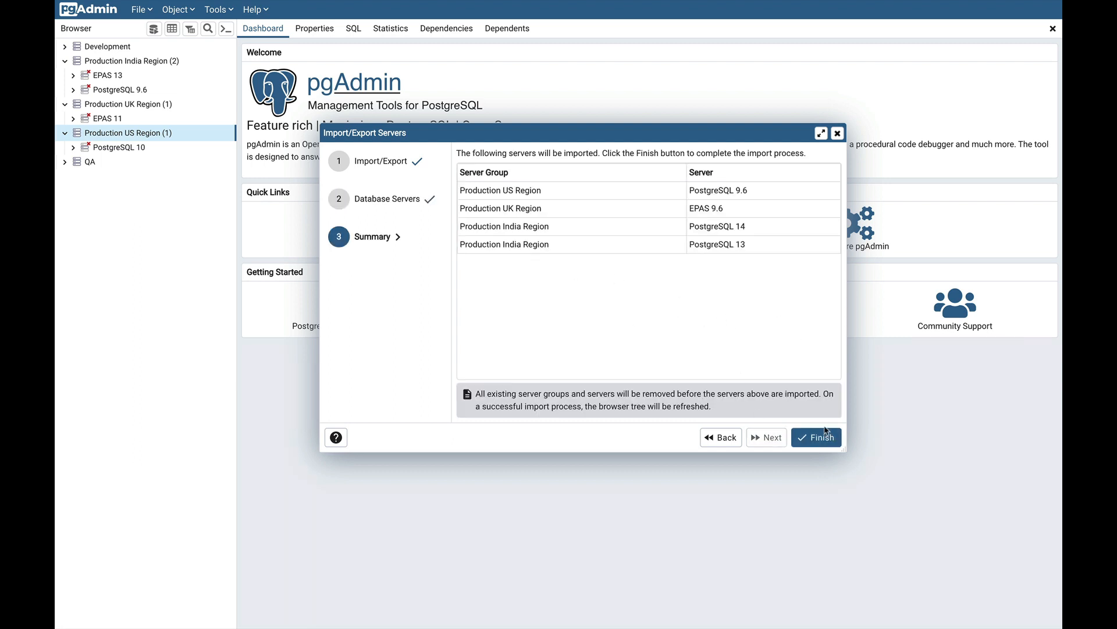
Run the replacing import, confirm the success message, and expand the Production US Region group.
click(816, 437)
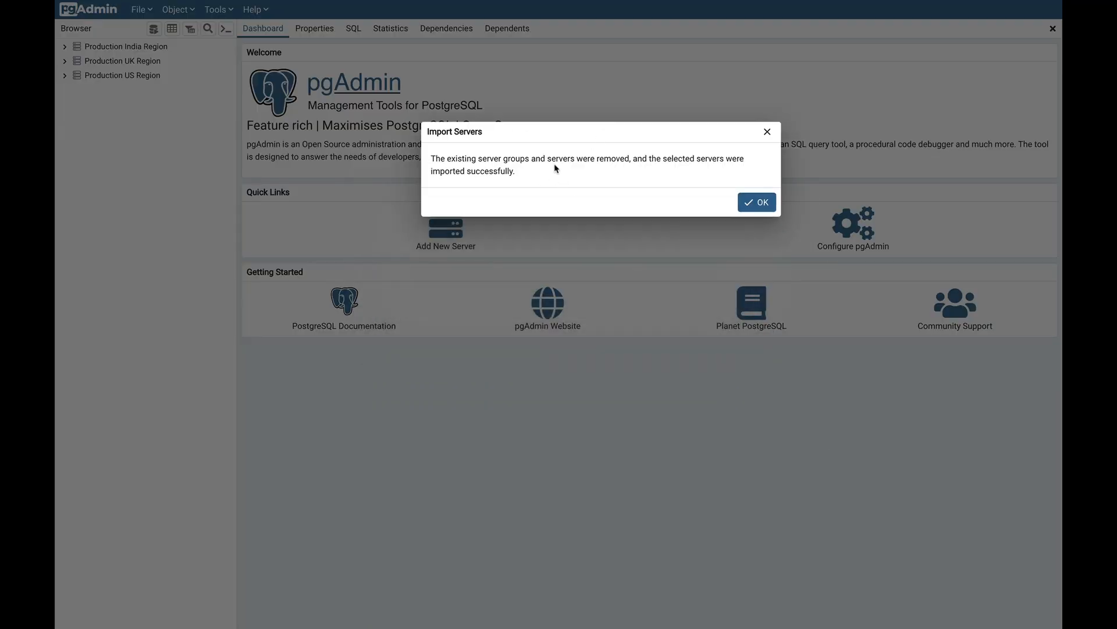
mouse_move(602, 168)
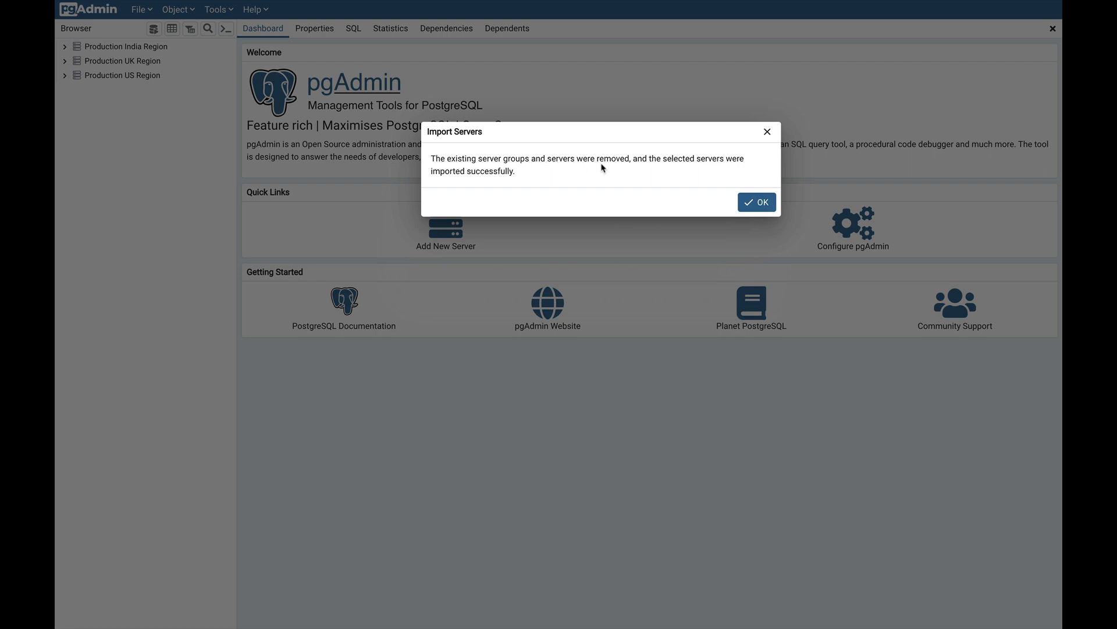
click(756, 202)
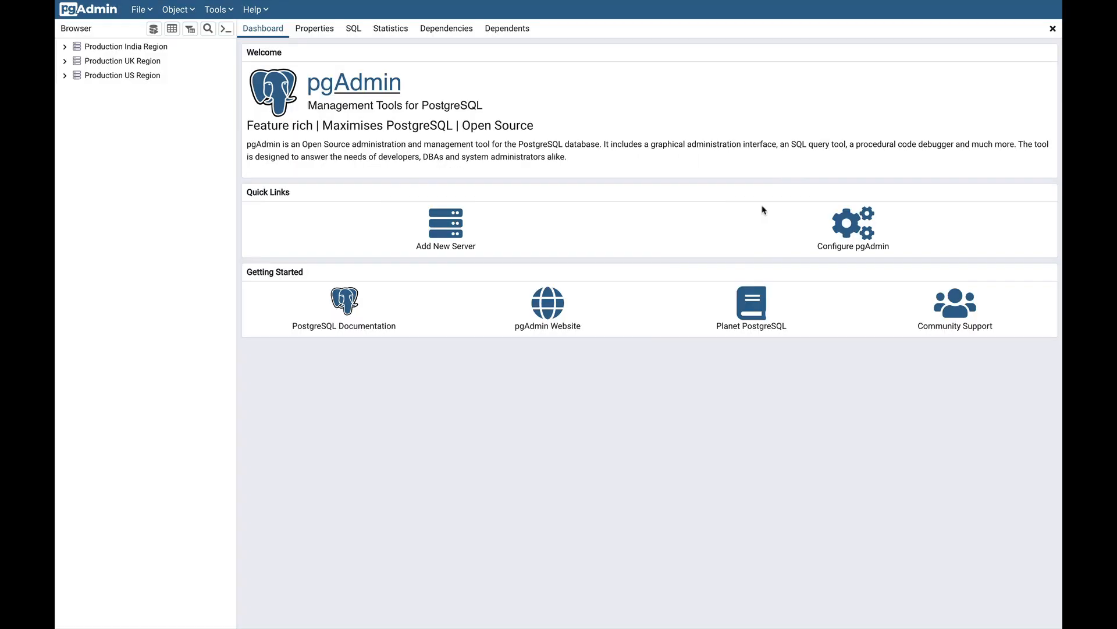
mouse_move(121, 137)
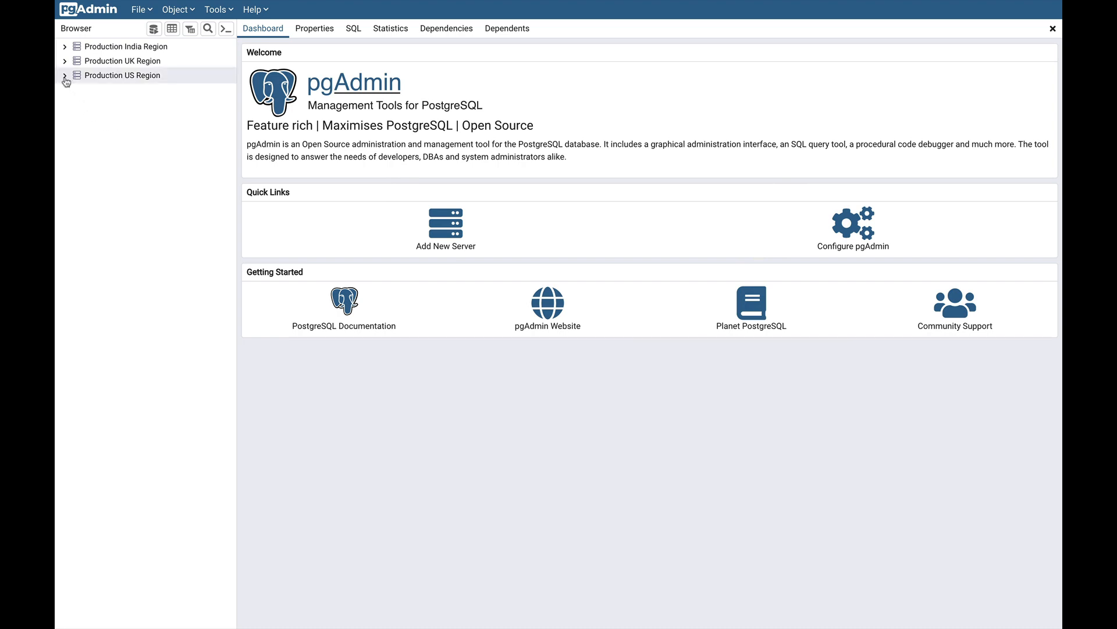
click(64, 76)
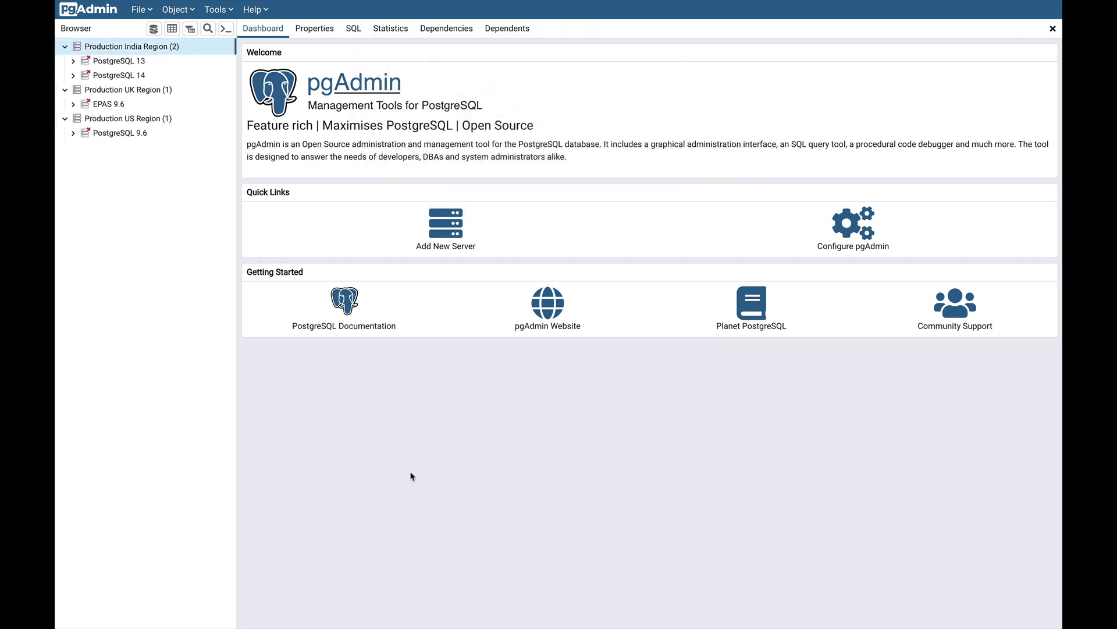
mouse_move(664, 434)
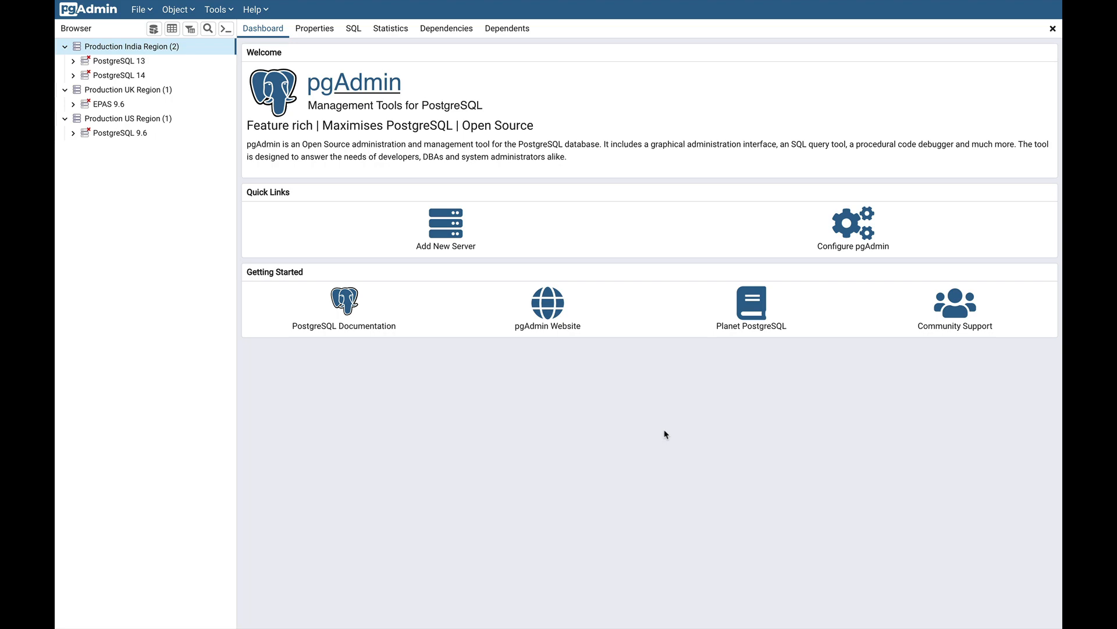